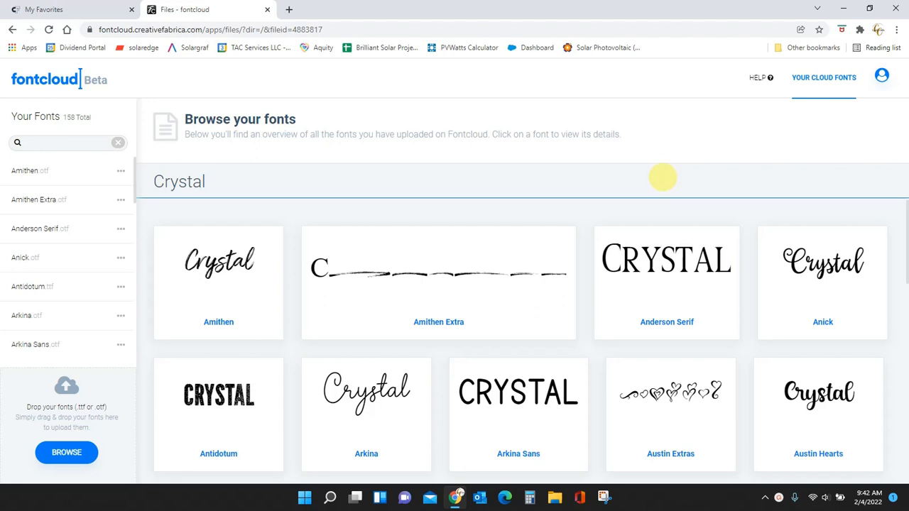
{"action": "mouse_move", "coordinate": [22, 257]}
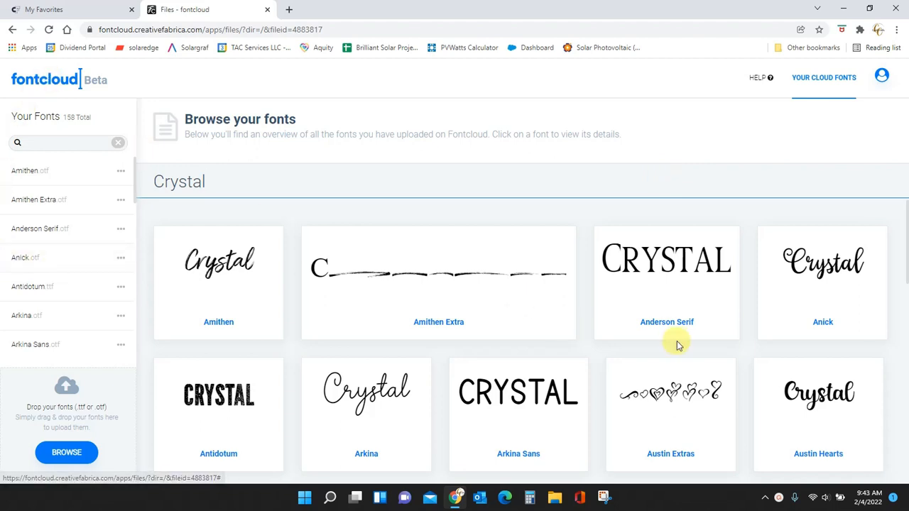
{"action": "mouse_move", "coordinate": [646, 321]}
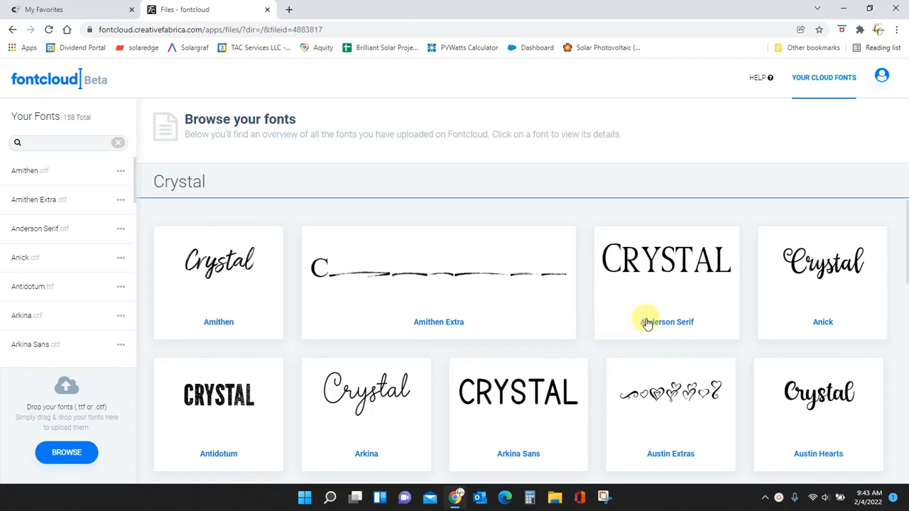
{"action": "mouse_move", "coordinate": [364, 334]}
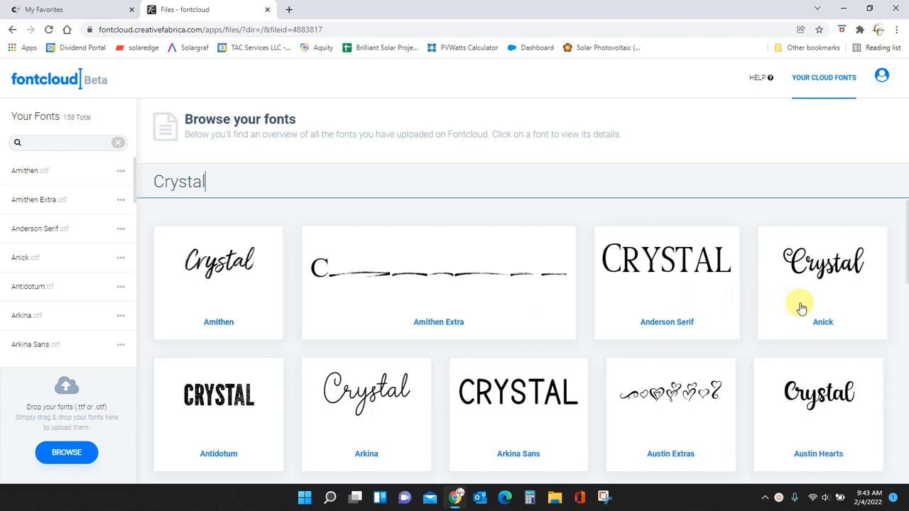
Step: Scroll down through the Creative Fabrica My Favorites page
{"action": "scroll", "scroll_direction": "down", "scroll_amount": 3}
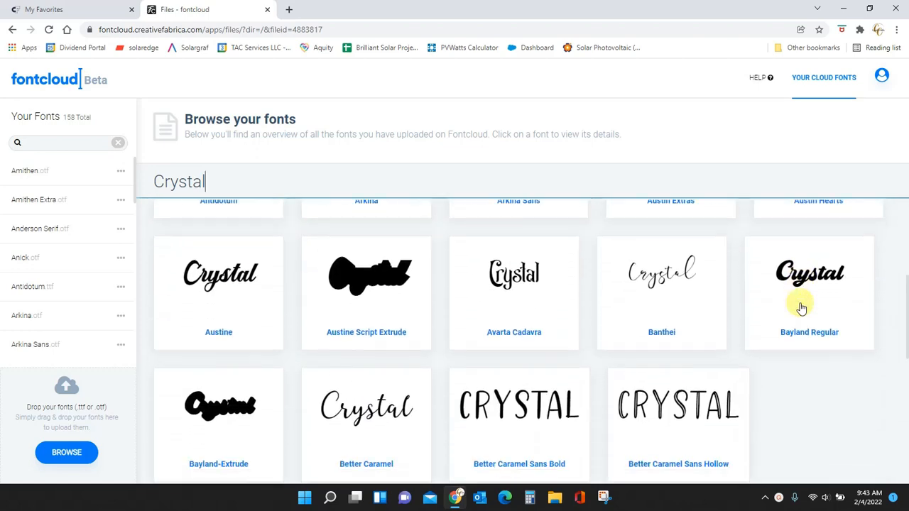
{"action": "scroll", "scroll_direction": "down", "scroll_amount": 3}
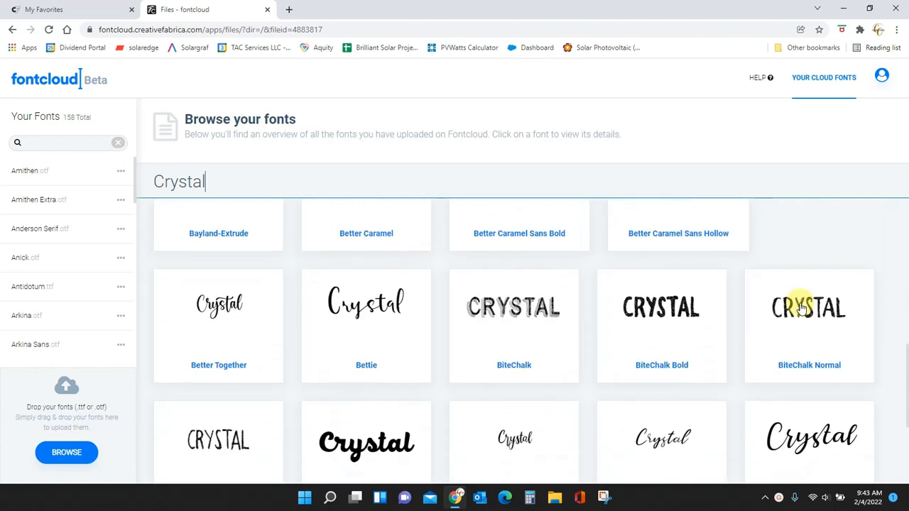
{"action": "scroll", "scroll_direction": "down", "scroll_amount": 3}
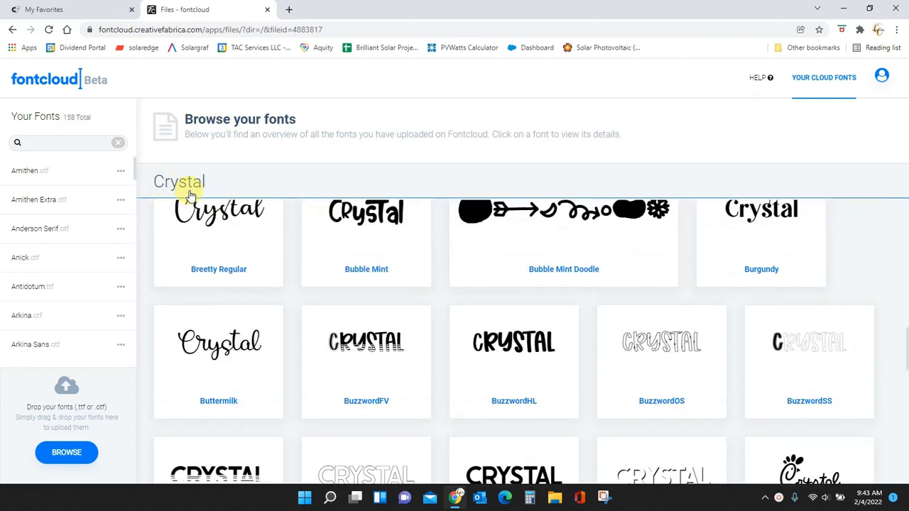
{"action": "scroll", "scroll_direction": "down", "scroll_amount": 3}
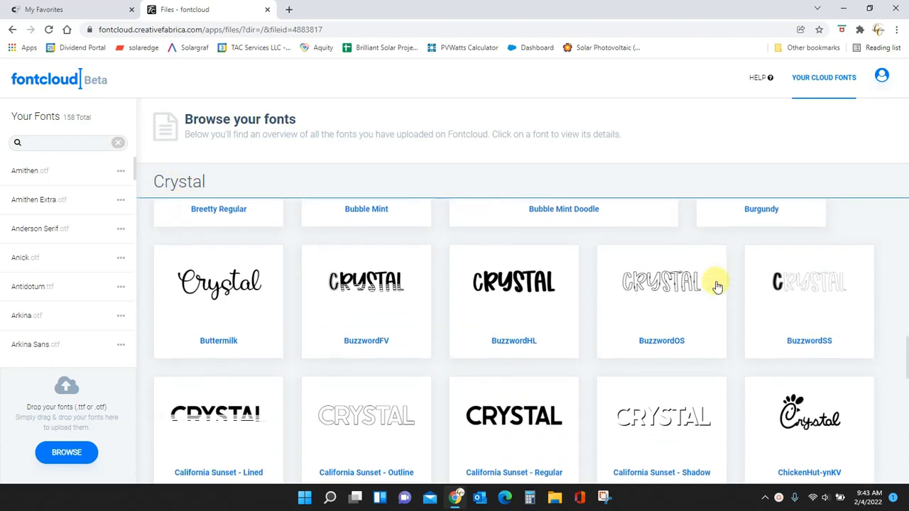
{"action": "scroll", "scroll_direction": "down", "scroll_amount": 3}
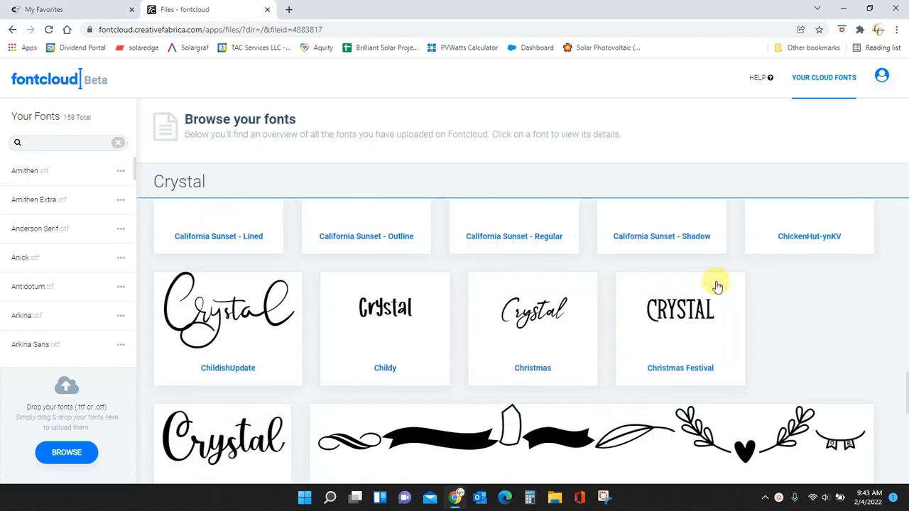
{"action": "scroll", "scroll_direction": "down", "scroll_amount": 3}
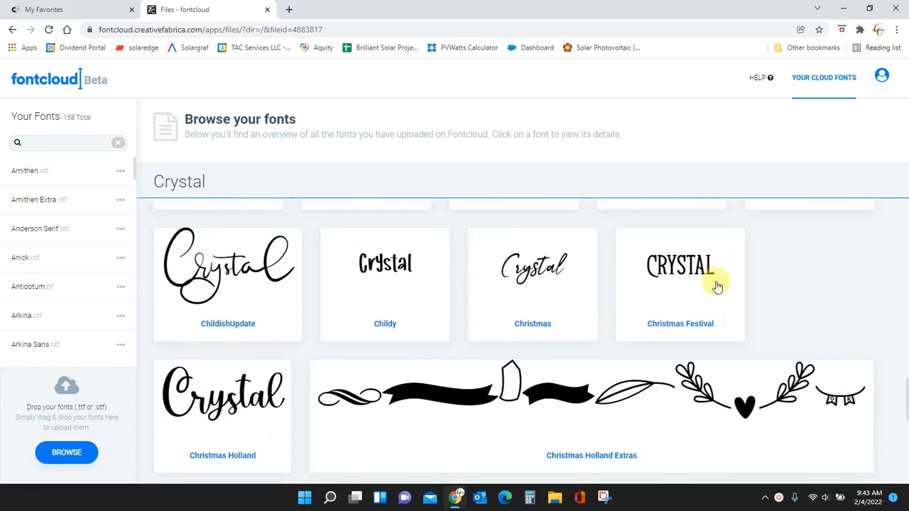
{"action": "scroll", "scroll_direction": "down", "scroll_amount": 3}
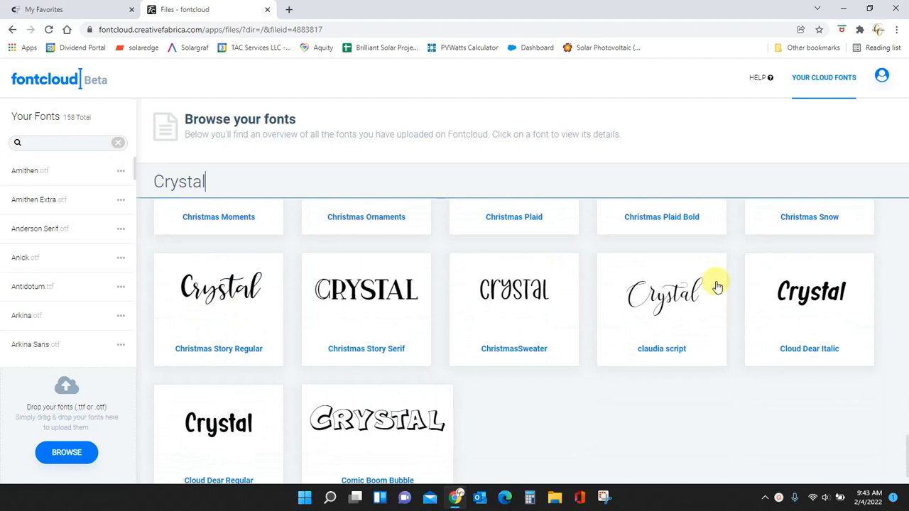
{"action": "scroll", "scroll_direction": "down", "scroll_amount": 3}
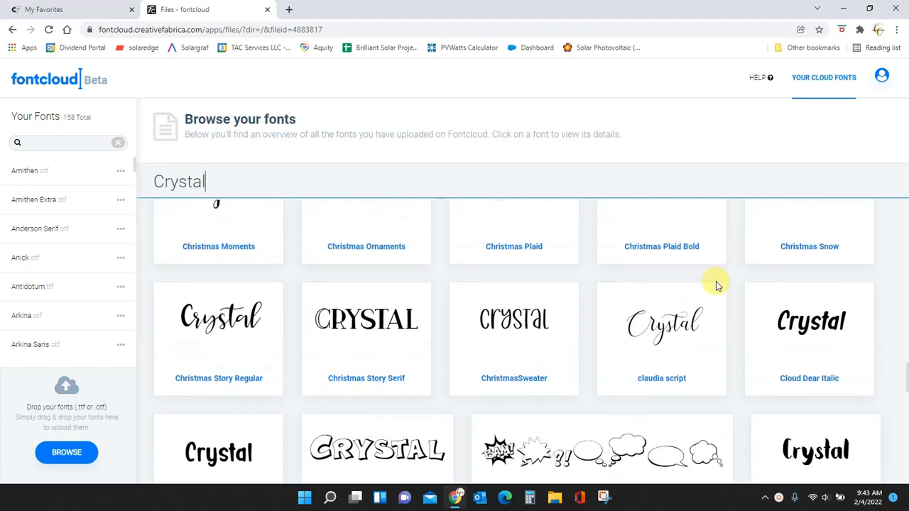
{"action": "scroll", "scroll_direction": "down", "scroll_amount": 3}
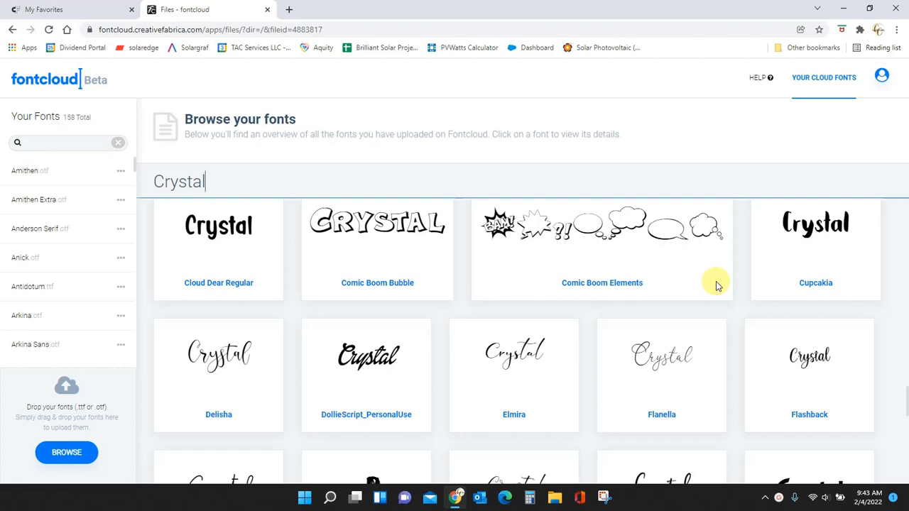
{"action": "mouse_move", "coordinate": [728, 371]}
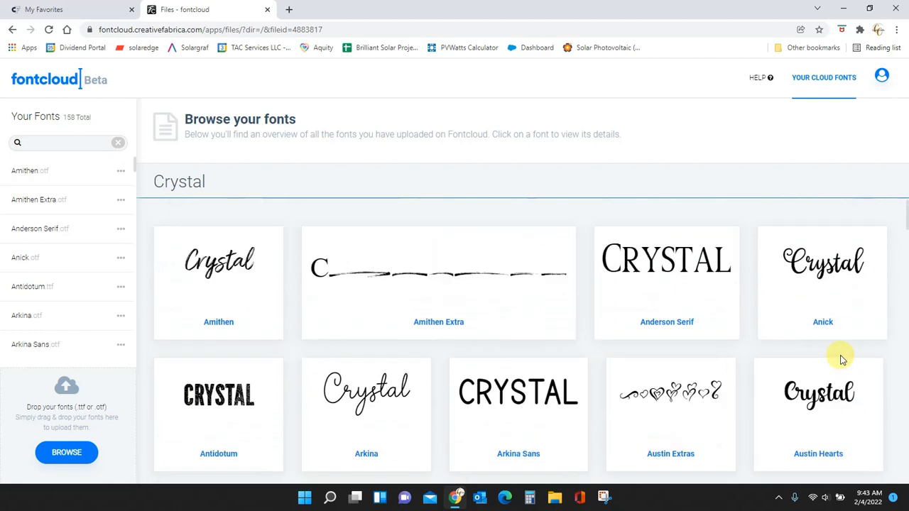
{"action": "mouse_move", "coordinate": [812, 323]}
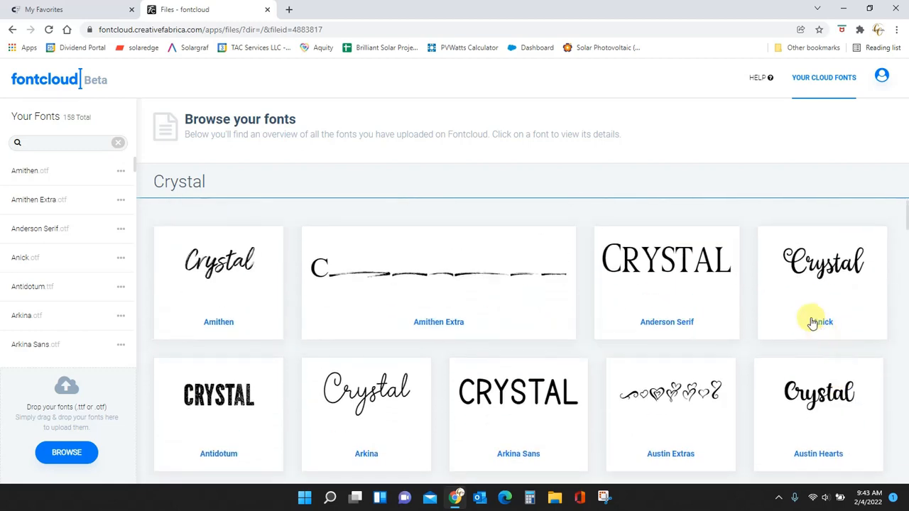
{"action": "mouse_move", "coordinate": [671, 146]}
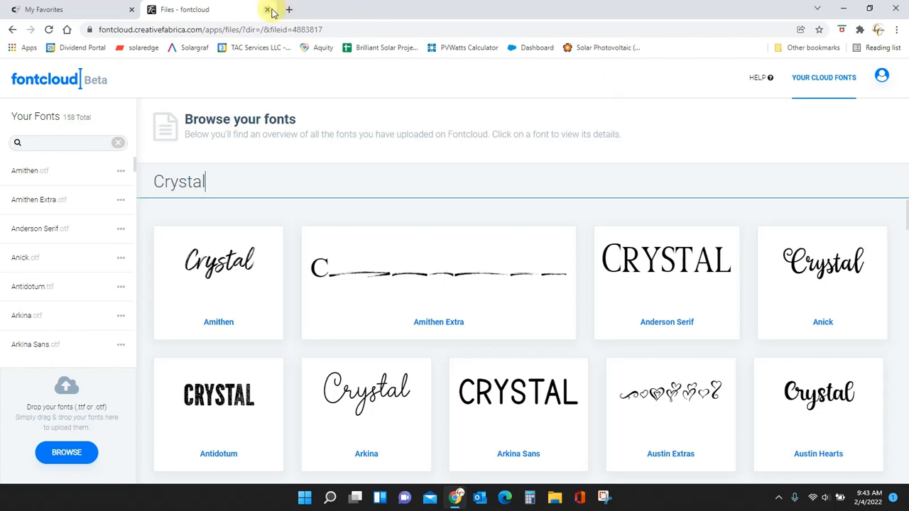
Step: Close the Fontcloud tab and bring the Milkitty and Use Your Words cards into view
{"action": "left_click", "coordinate": [266, 9]}
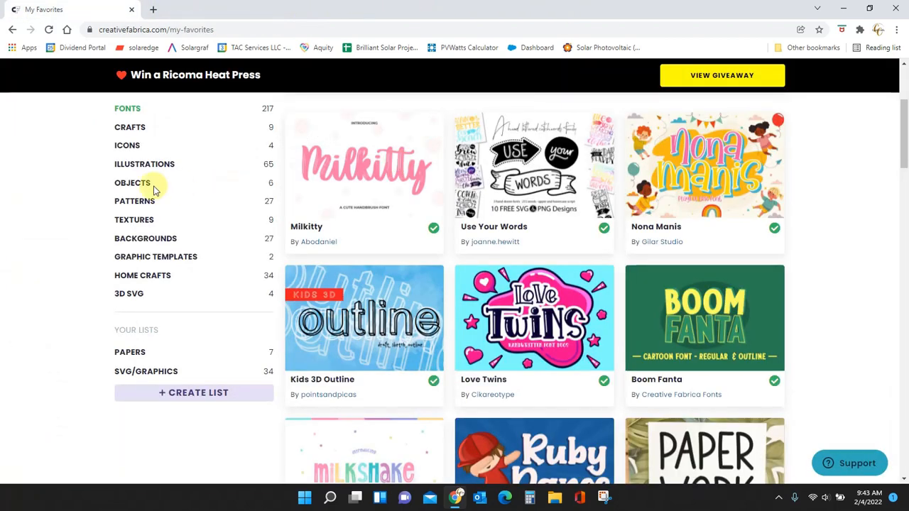
{"action": "mouse_move", "coordinate": [134, 220]}
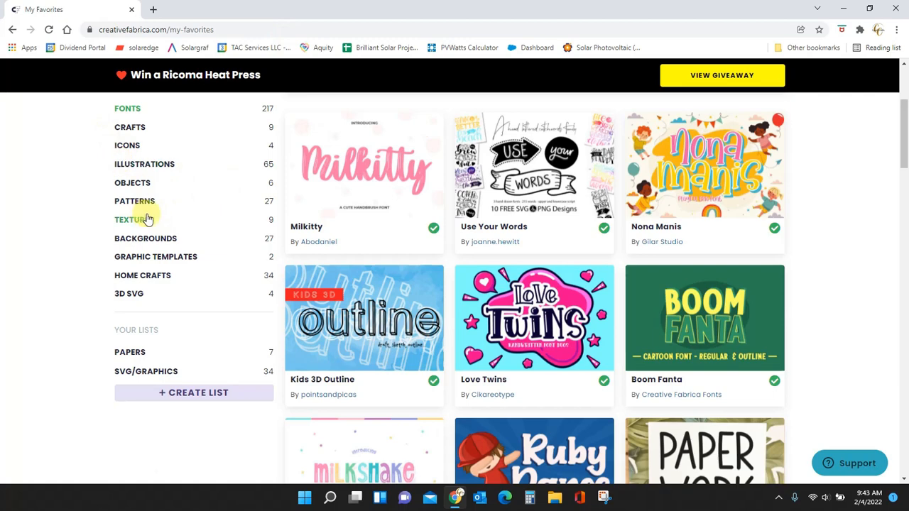
{"action": "mouse_move", "coordinate": [477, 251]}
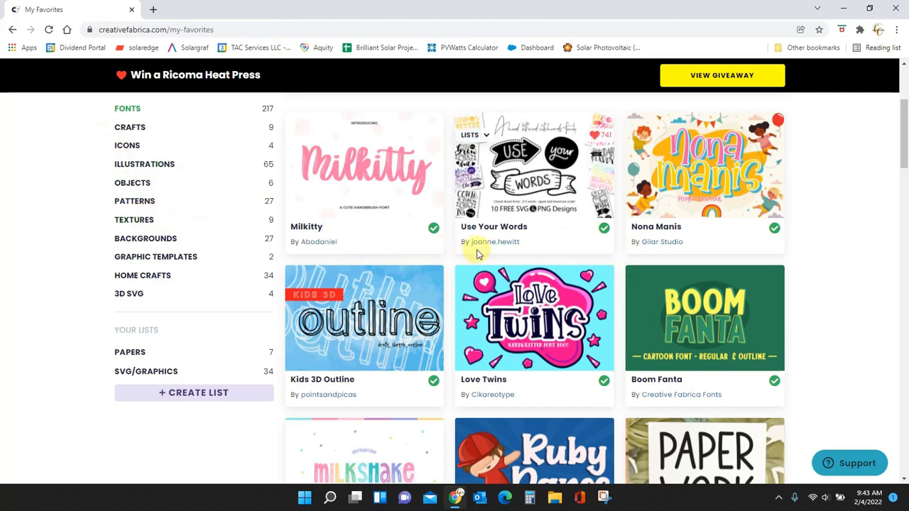
{"action": "scroll", "scroll_direction": "up", "scroll_amount": 3}
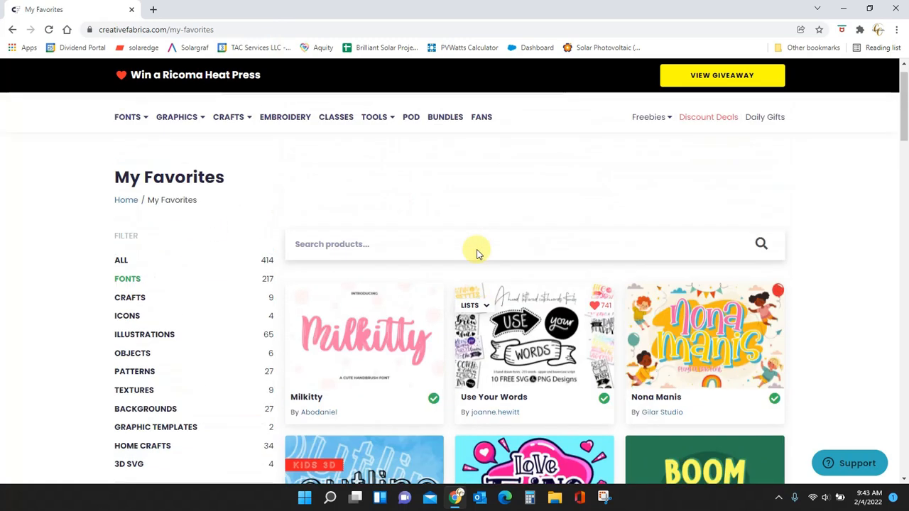
{"action": "scroll", "scroll_direction": "down", "scroll_amount": 3}
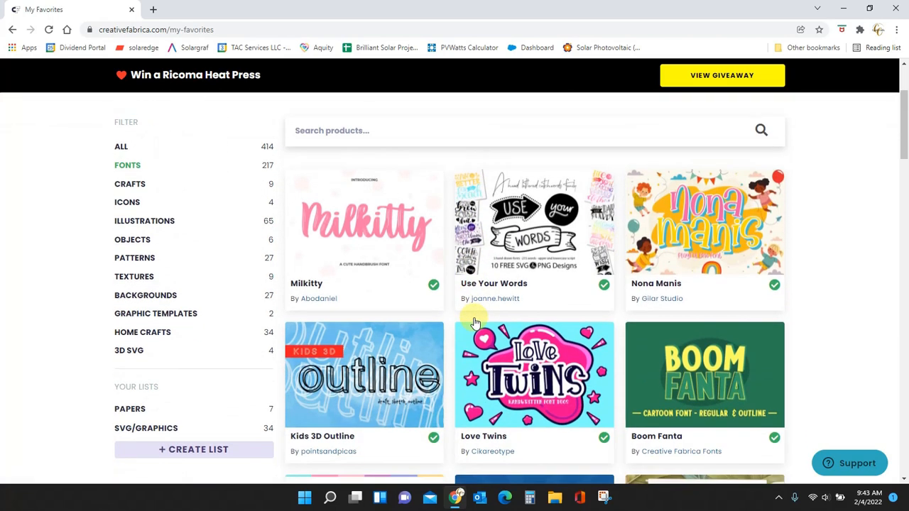
{"action": "mouse_move", "coordinate": [779, 332]}
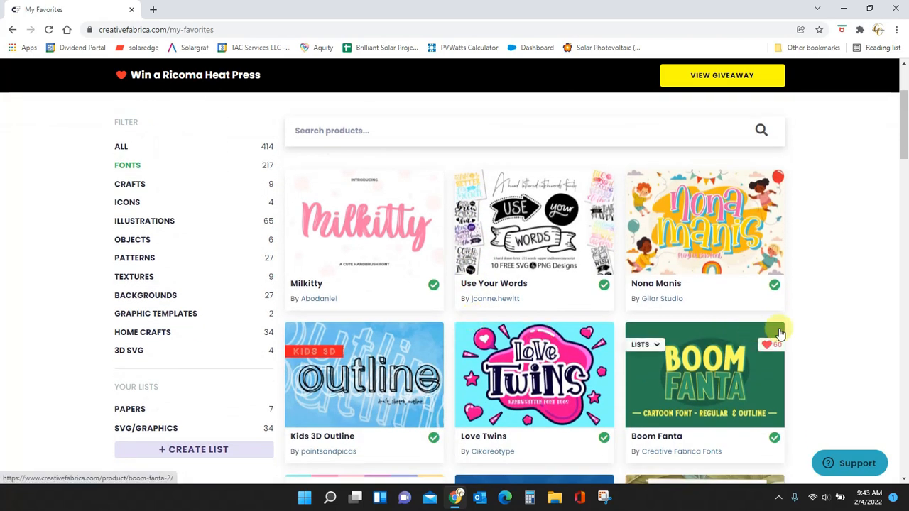
{"action": "mouse_move", "coordinate": [817, 320]}
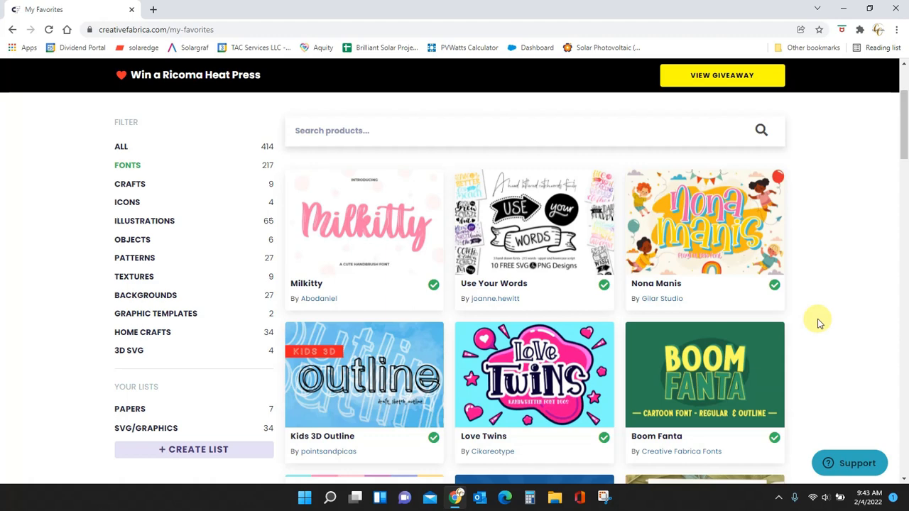
{"action": "mouse_move", "coordinate": [535, 229]}
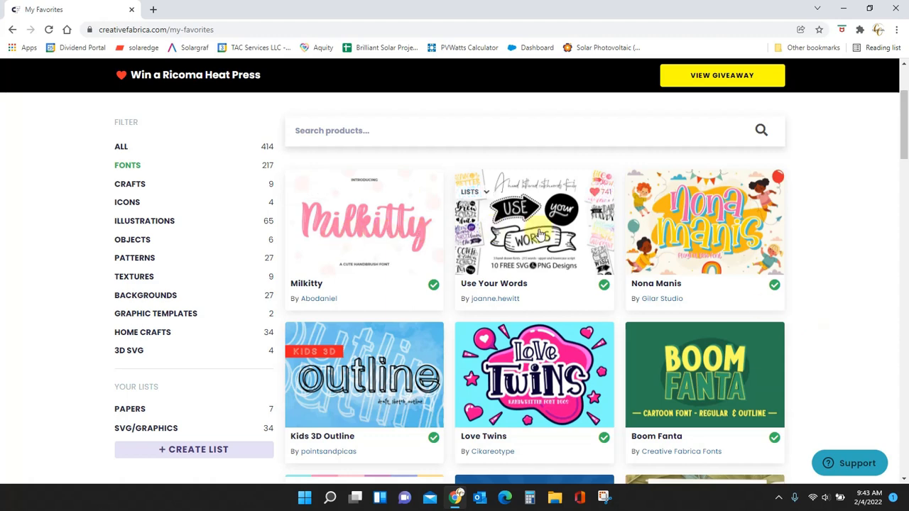
{"action": "mouse_move", "coordinate": [518, 228]}
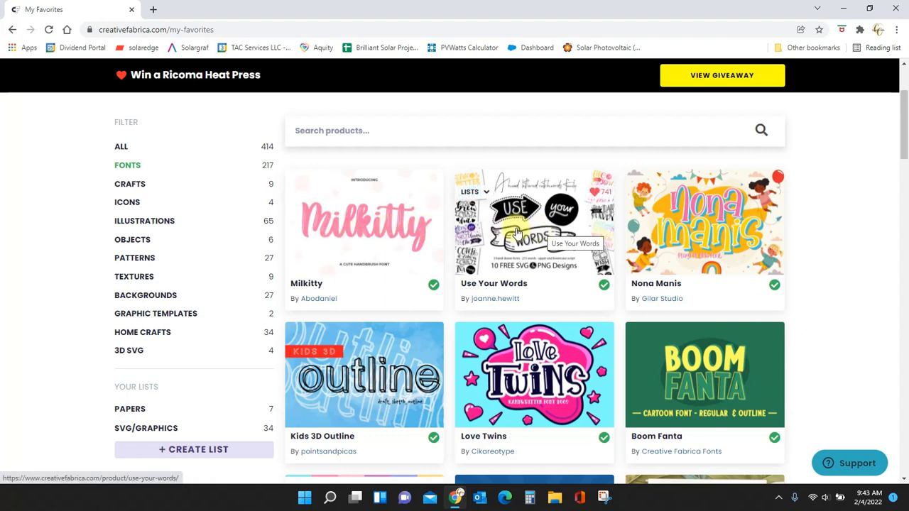
{"action": "mouse_move", "coordinate": [385, 241]}
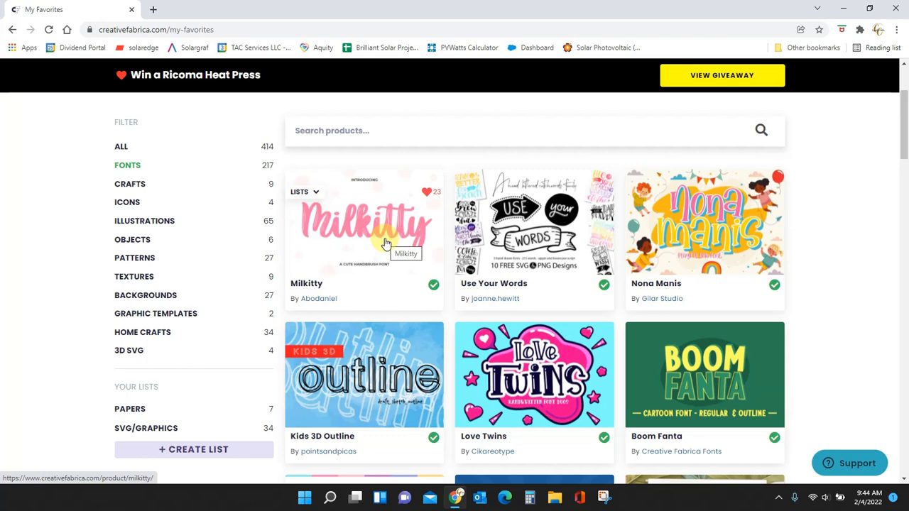
{"action": "mouse_move", "coordinate": [796, 278]}
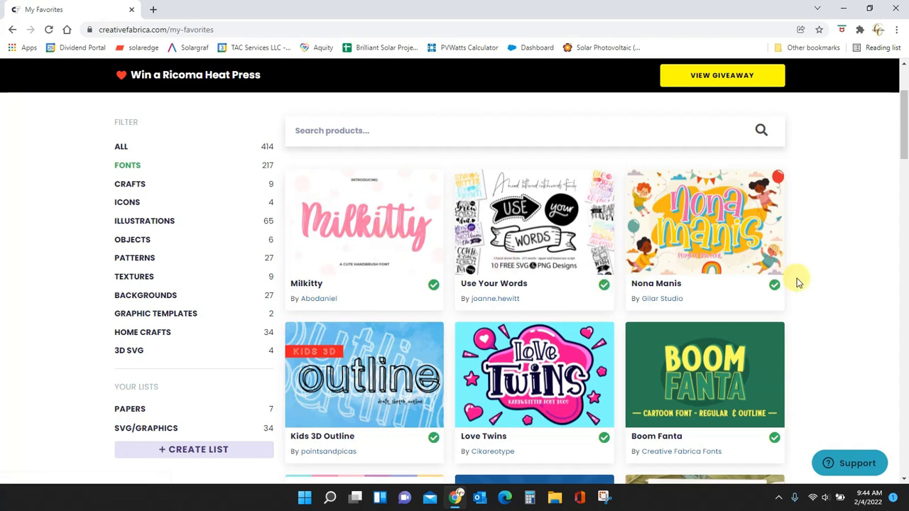
{"action": "mouse_move", "coordinate": [351, 233]}
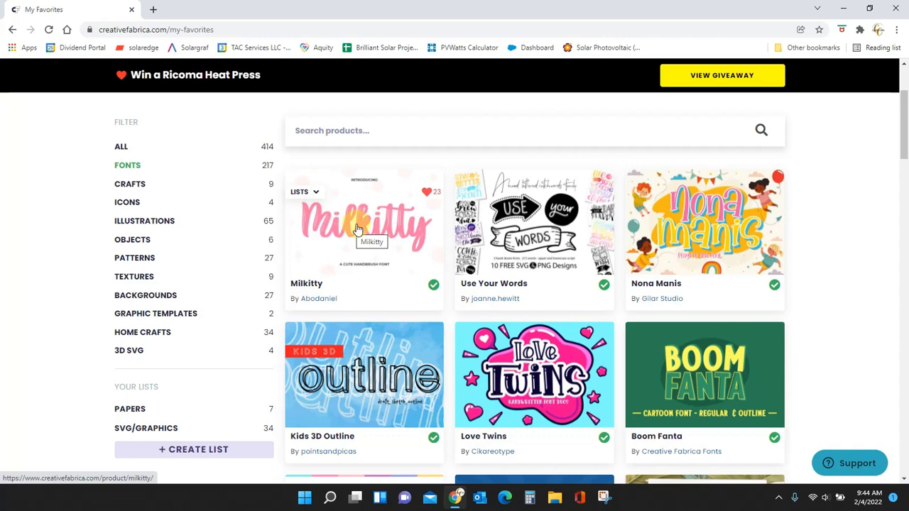
Step: Open the Milkitty Font product page and download its zip file
{"action": "left_click", "coordinate": [364, 221]}
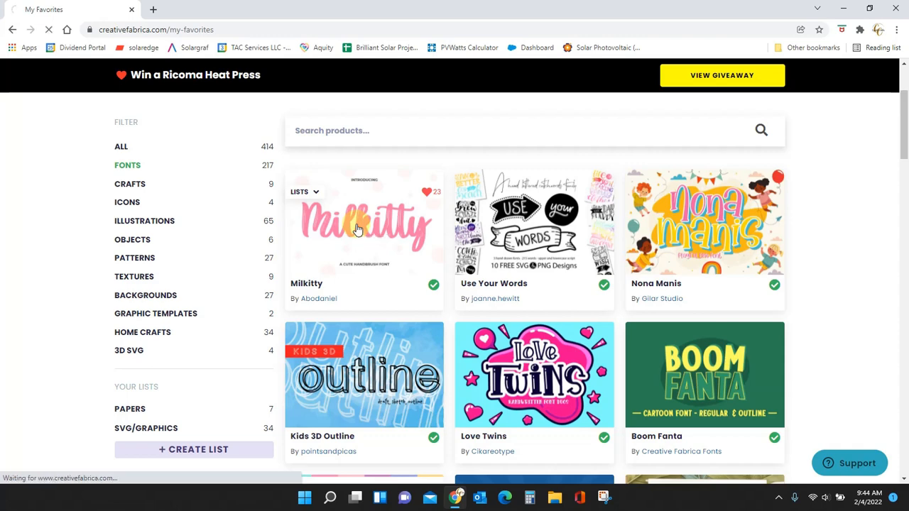
{"action": "left_click", "coordinate": [364, 228]}
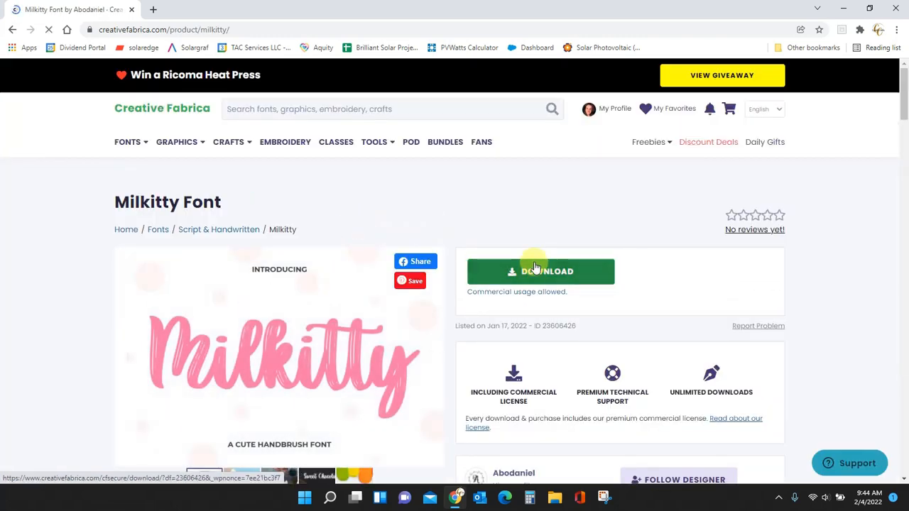
{"action": "left_click", "coordinate": [540, 271]}
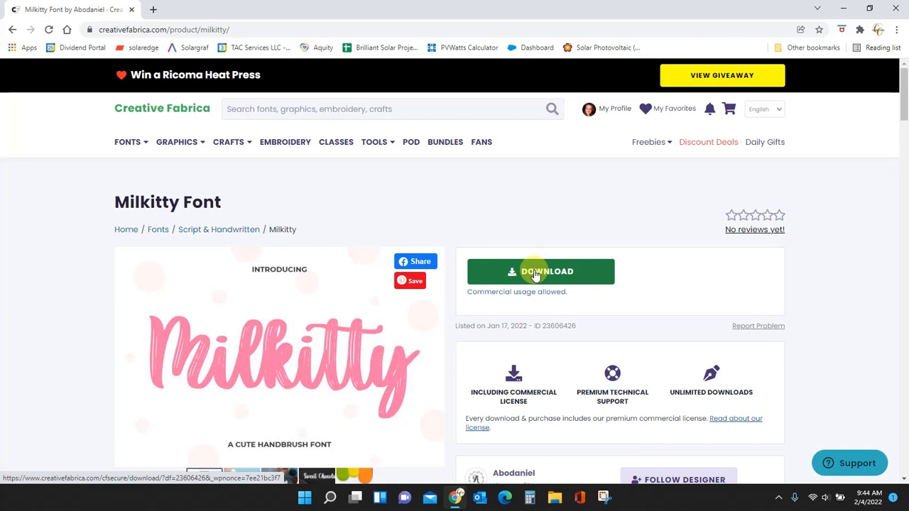
{"action": "left_click", "coordinate": [540, 272]}
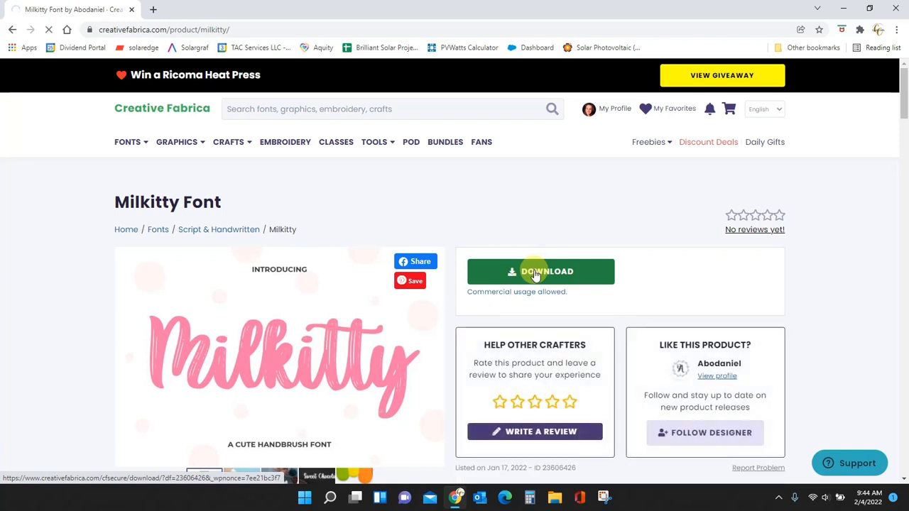
{"action": "left_click", "coordinate": [540, 271]}
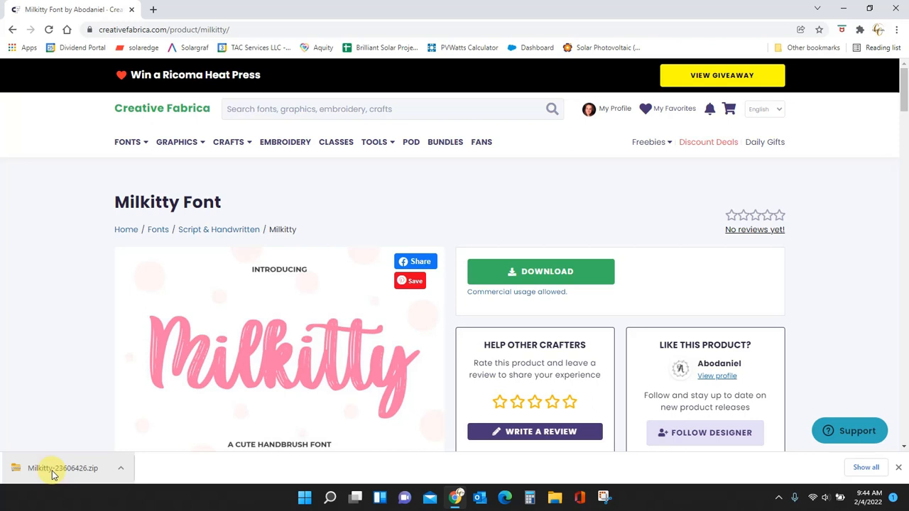
{"action": "mouse_move", "coordinate": [83, 478]}
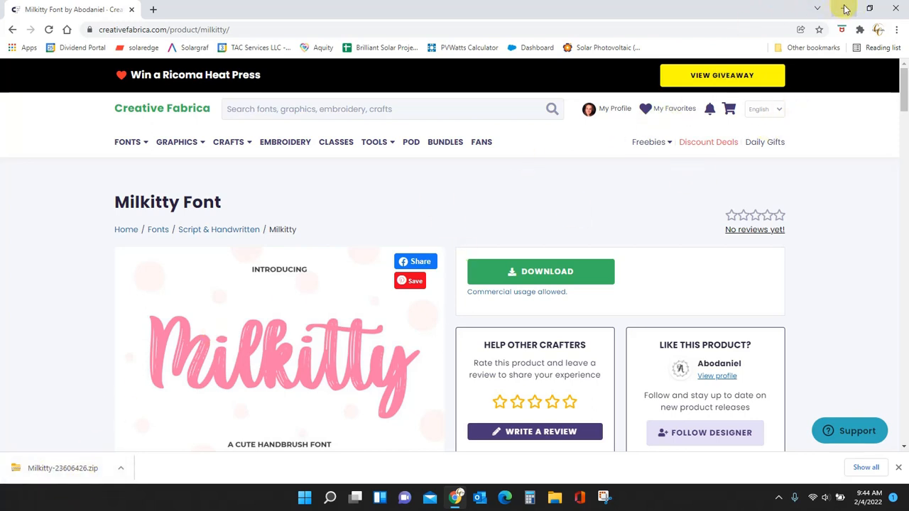
Step: Drag the Milkitty OpenType file from the Downloads zip to the desktop, then close Explorer
{"action": "left_click", "coordinate": [844, 8]}
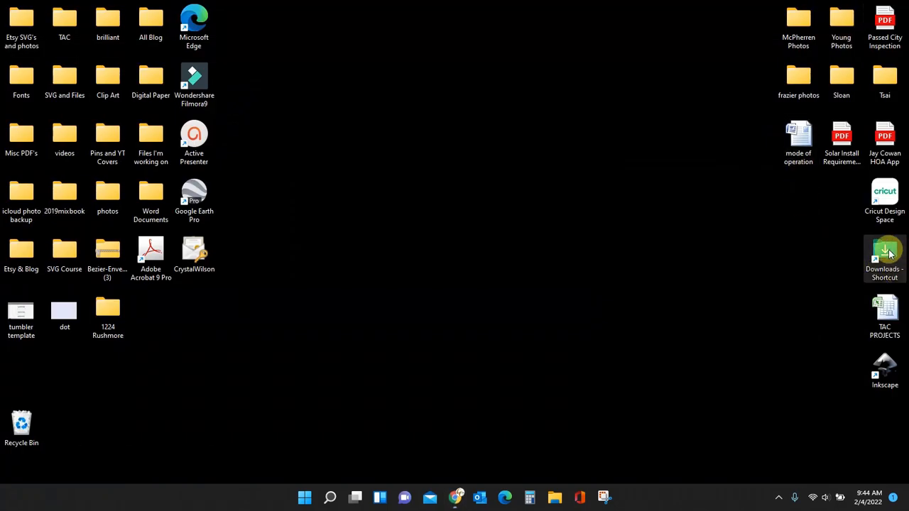
{"action": "double_click", "coordinate": [884, 252]}
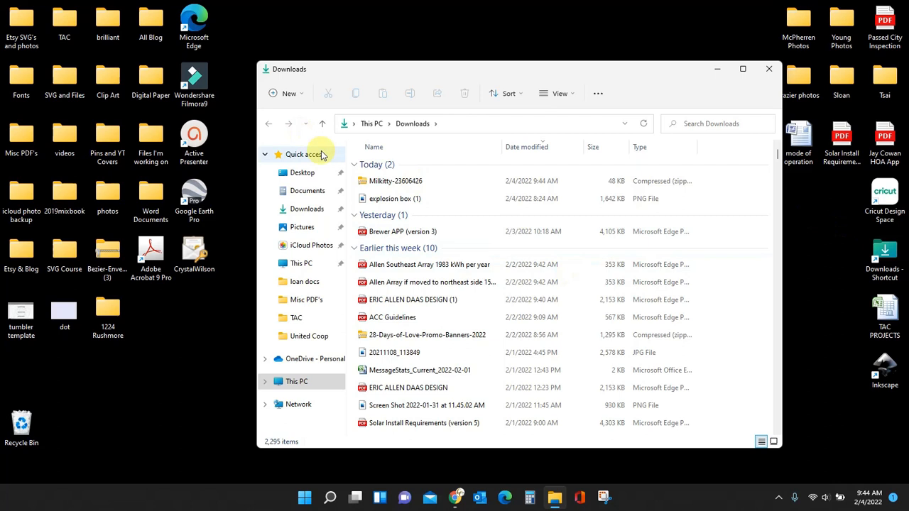
{"action": "mouse_move", "coordinate": [395, 180]}
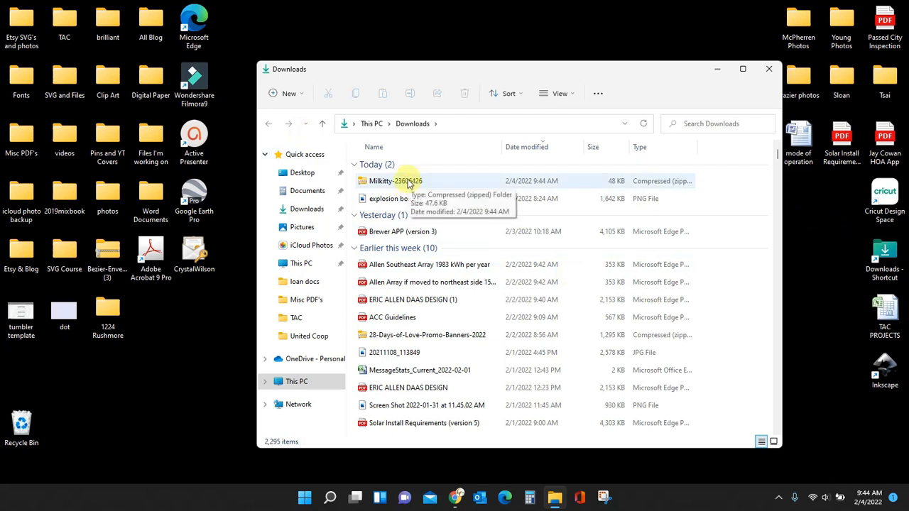
{"action": "double_click", "coordinate": [395, 180]}
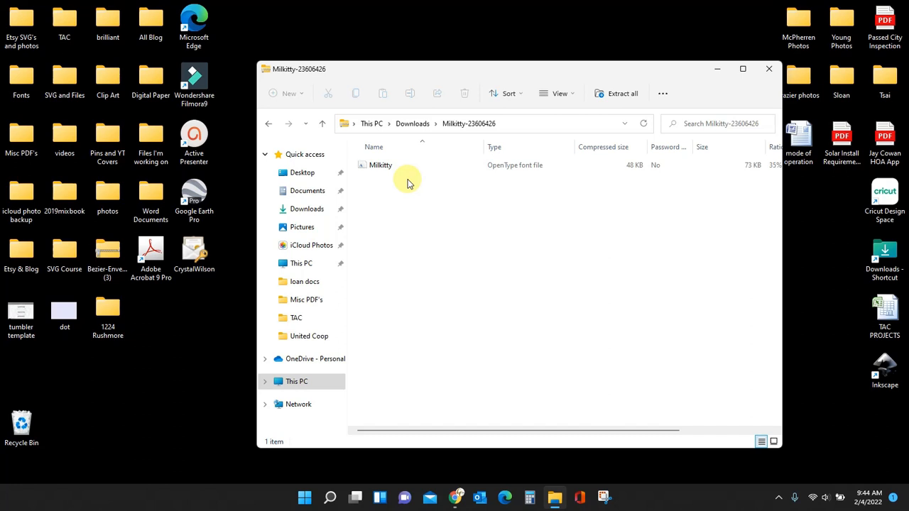
{"action": "mouse_move", "coordinate": [269, 123]}
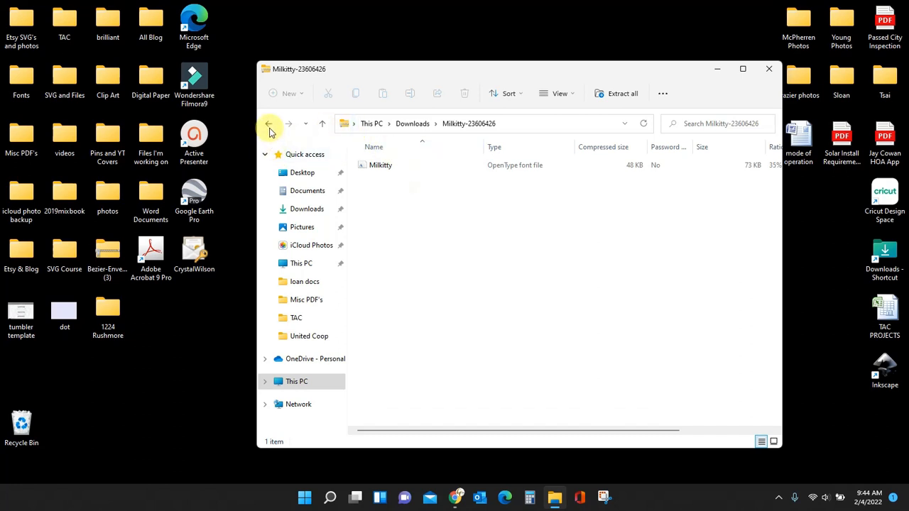
{"action": "left_click", "coordinate": [269, 122]}
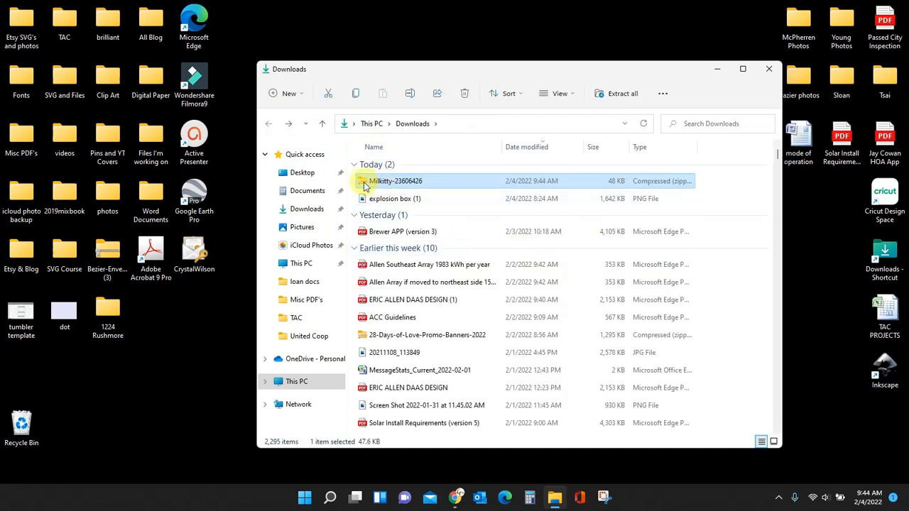
{"action": "double_click", "coordinate": [396, 181]}
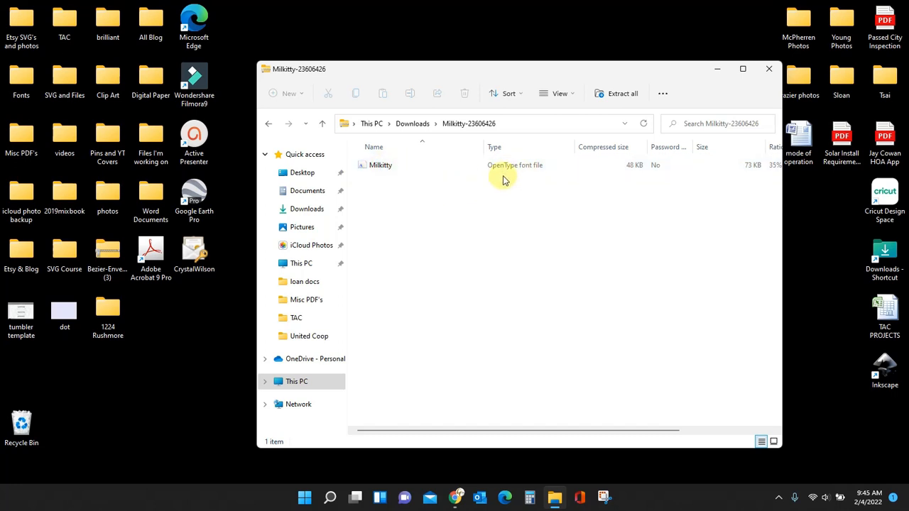
{"action": "mouse_move", "coordinate": [475, 197]}
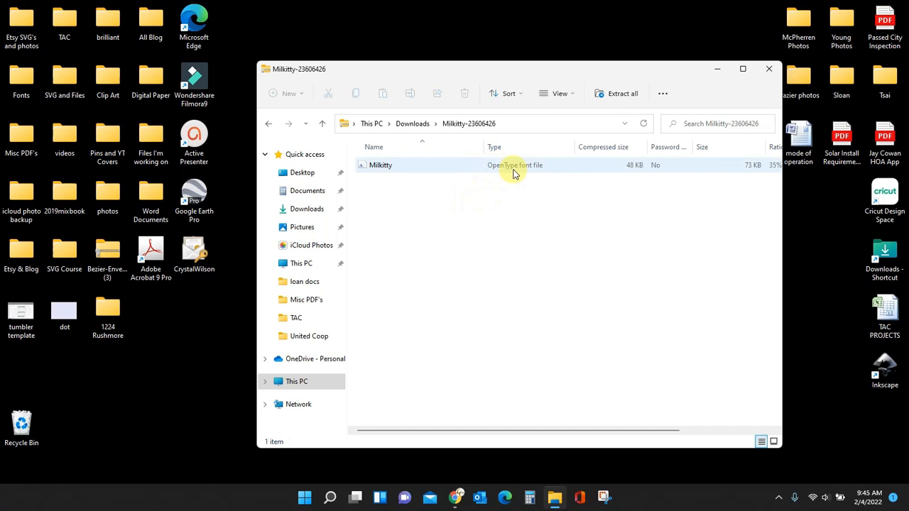
{"action": "mouse_move", "coordinate": [500, 172]}
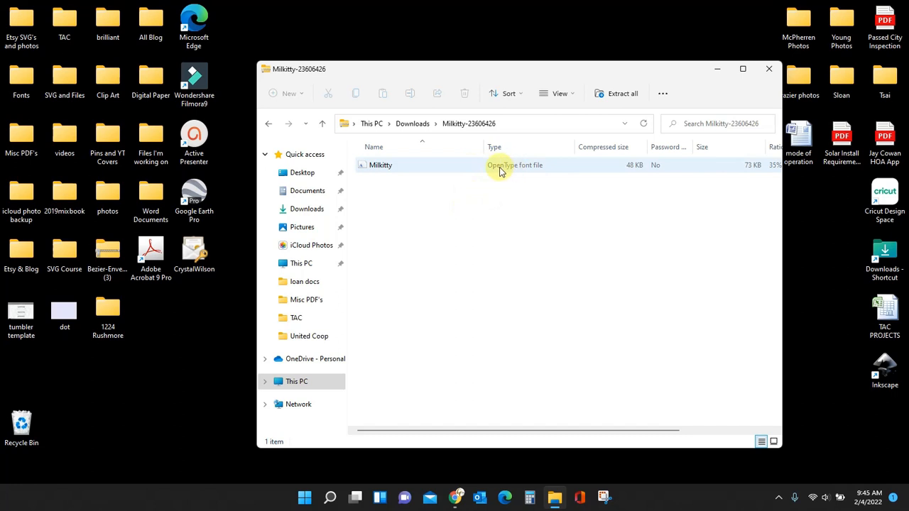
{"action": "mouse_move", "coordinate": [514, 168]}
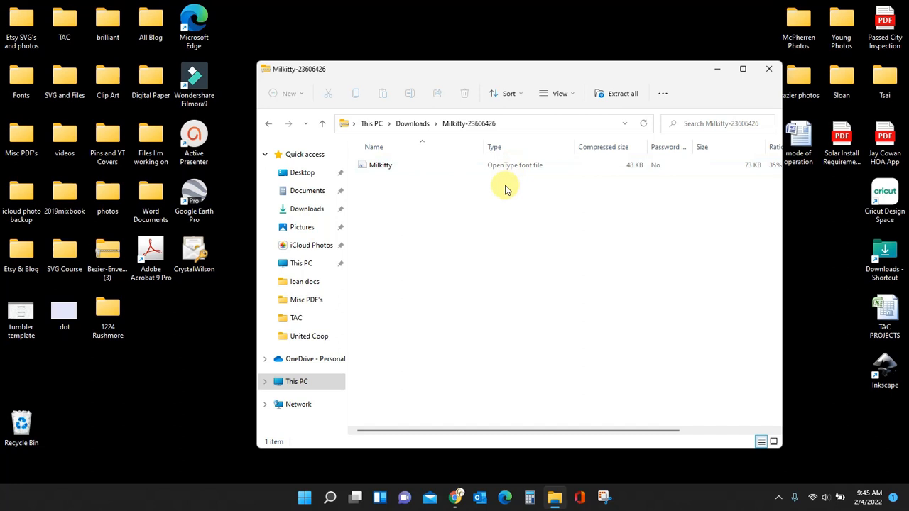
{"action": "mouse_move", "coordinate": [515, 177]}
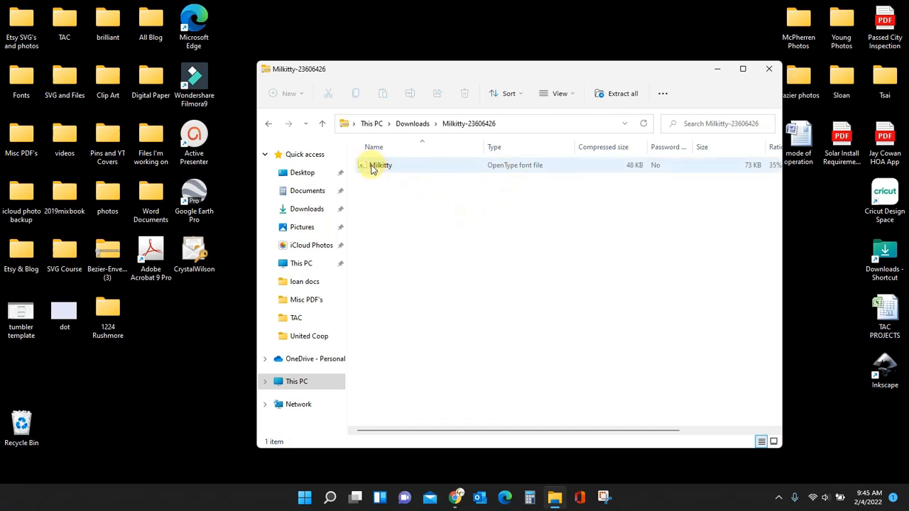
{"action": "left_click", "coordinate": [380, 165]}
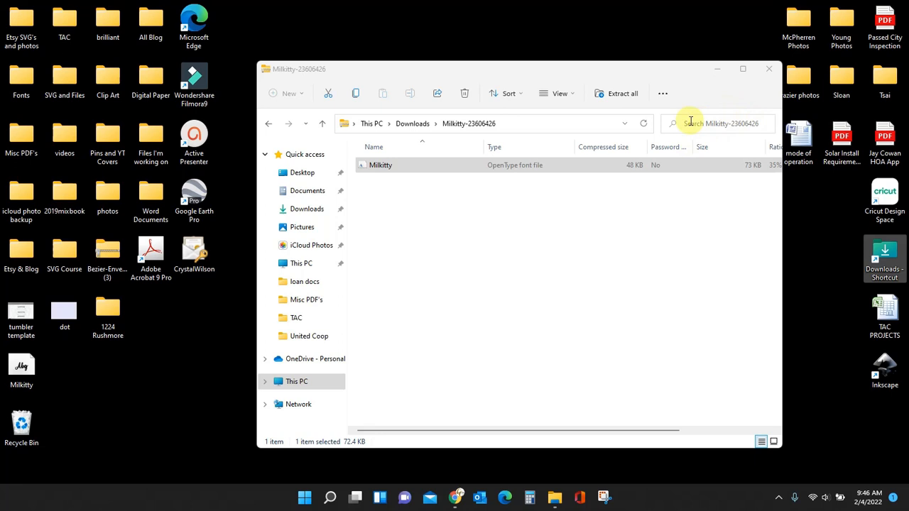
{"action": "mouse_move", "coordinate": [768, 69]}
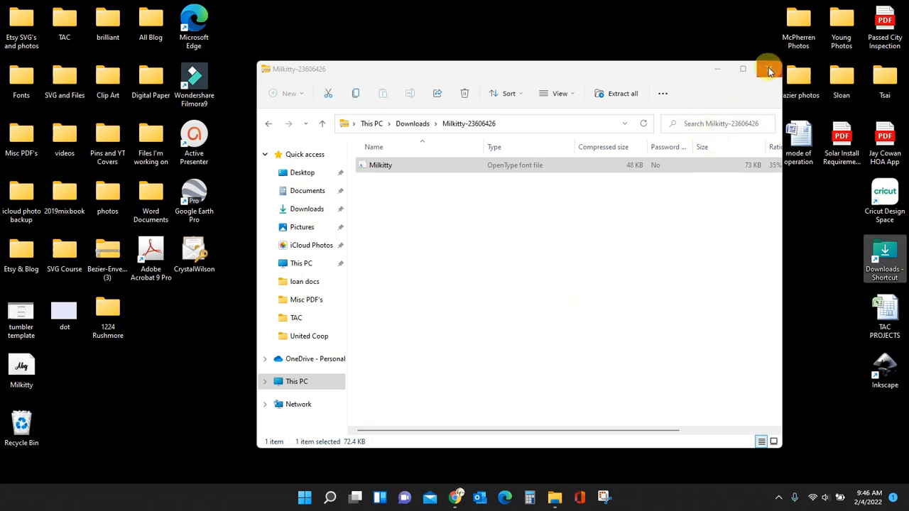
{"action": "left_click", "coordinate": [768, 69]}
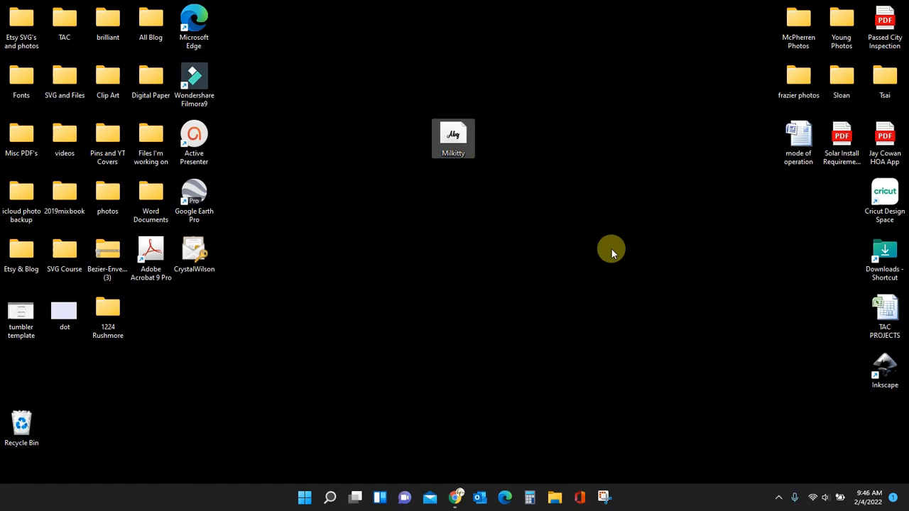
Step: Install the Milkitty font file on the desktop for all users
{"action": "left_click", "coordinate": [453, 135]}
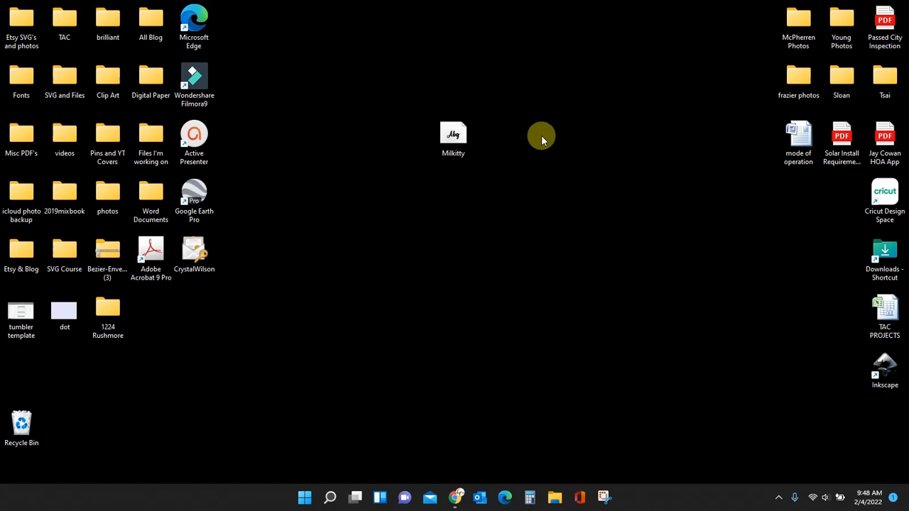
{"action": "mouse_move", "coordinate": [541, 181]}
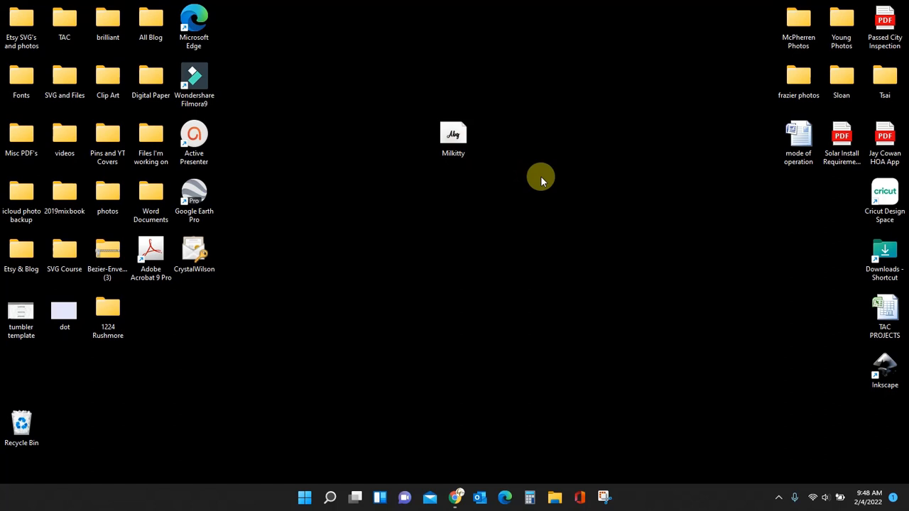
{"action": "left_click", "coordinate": [453, 138]}
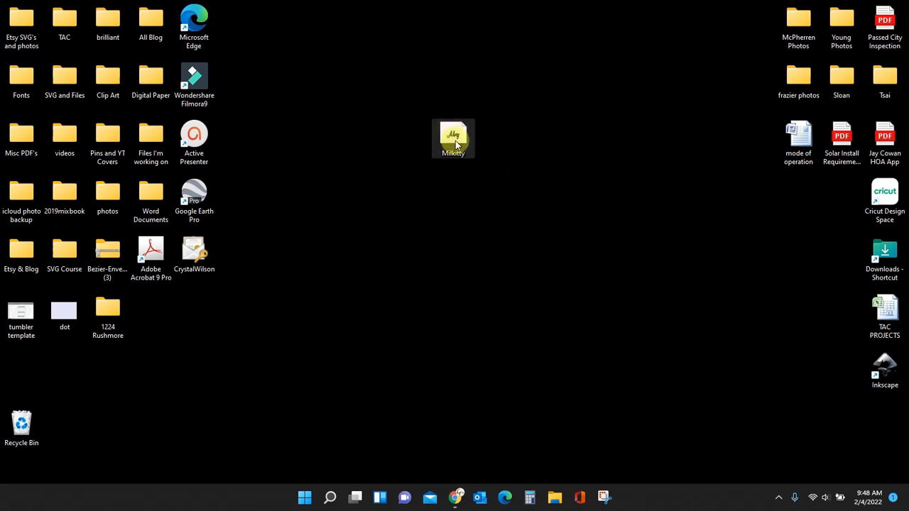
{"action": "right_click", "coordinate": [453, 139]}
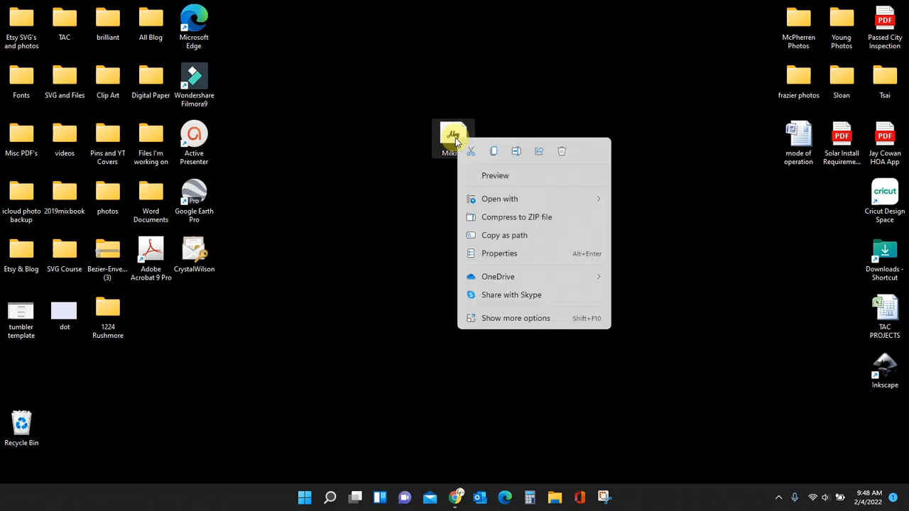
{"action": "mouse_move", "coordinate": [508, 318]}
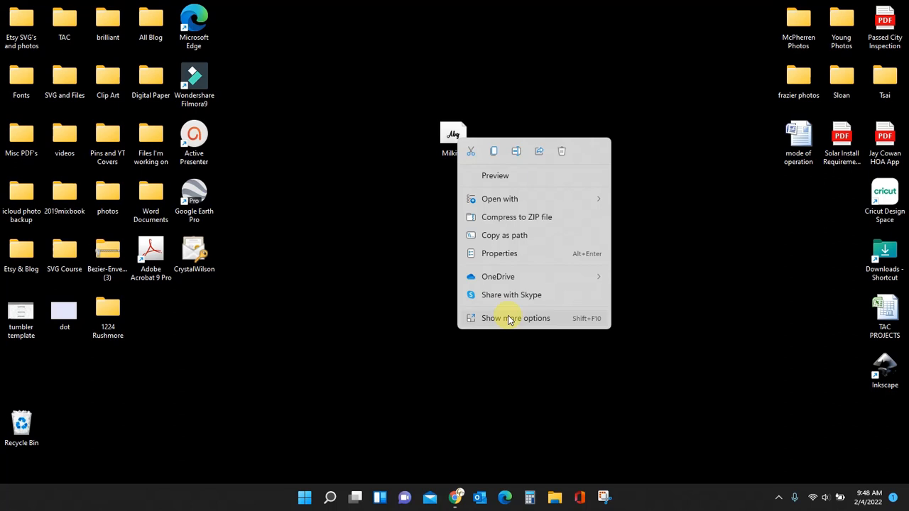
{"action": "left_click", "coordinate": [515, 318]}
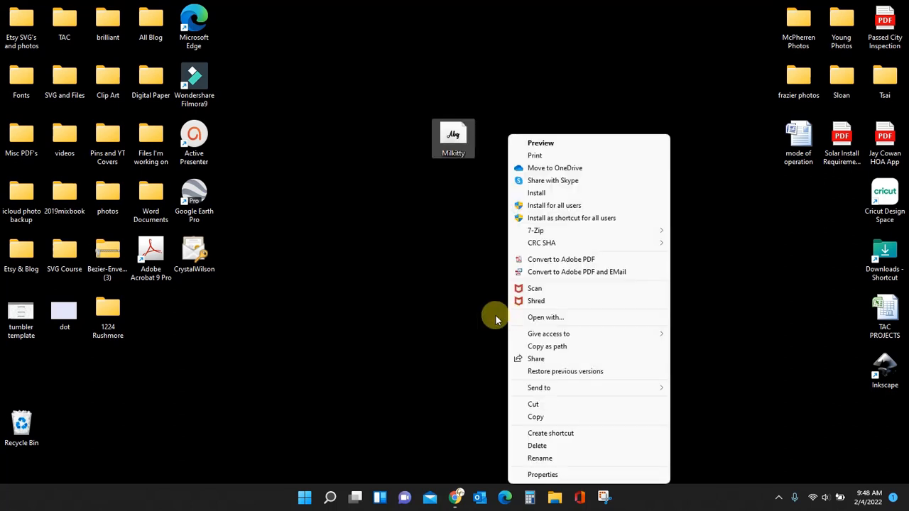
{"action": "mouse_move", "coordinate": [557, 206]}
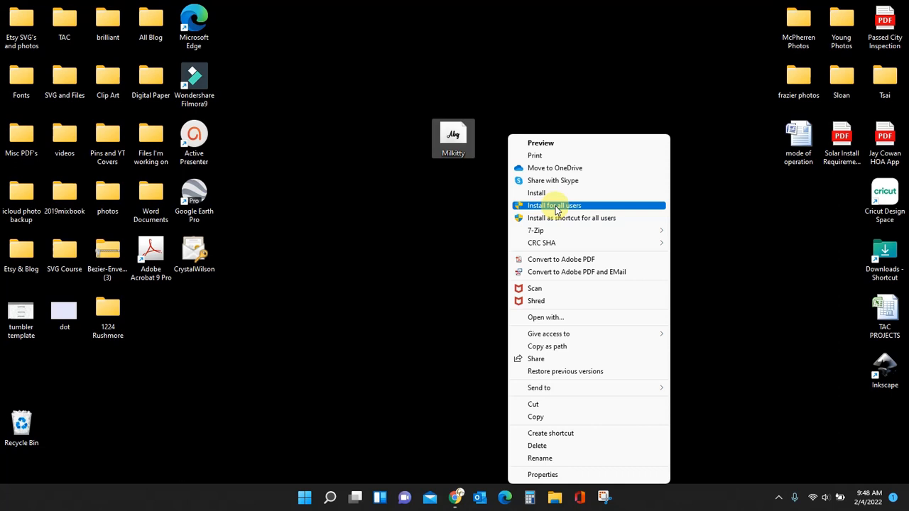
{"action": "left_click", "coordinate": [556, 209]}
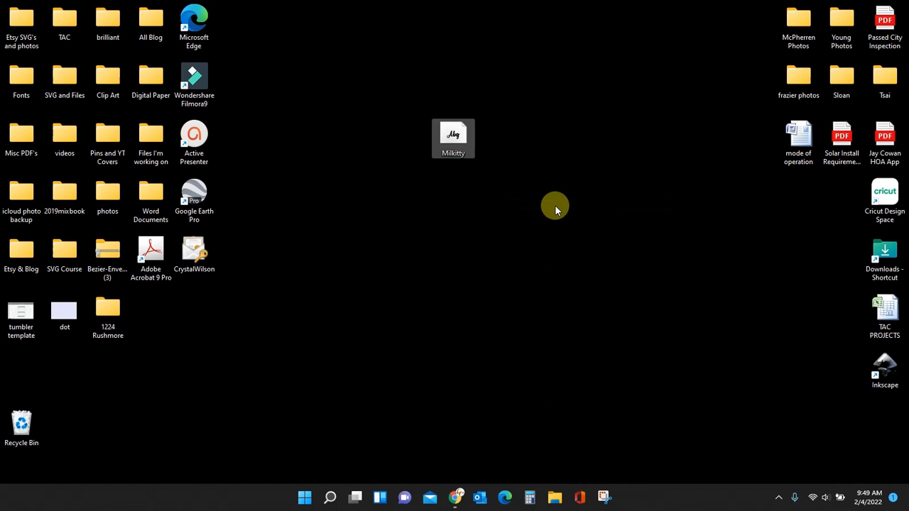
{"action": "double_click", "coordinate": [453, 135]}
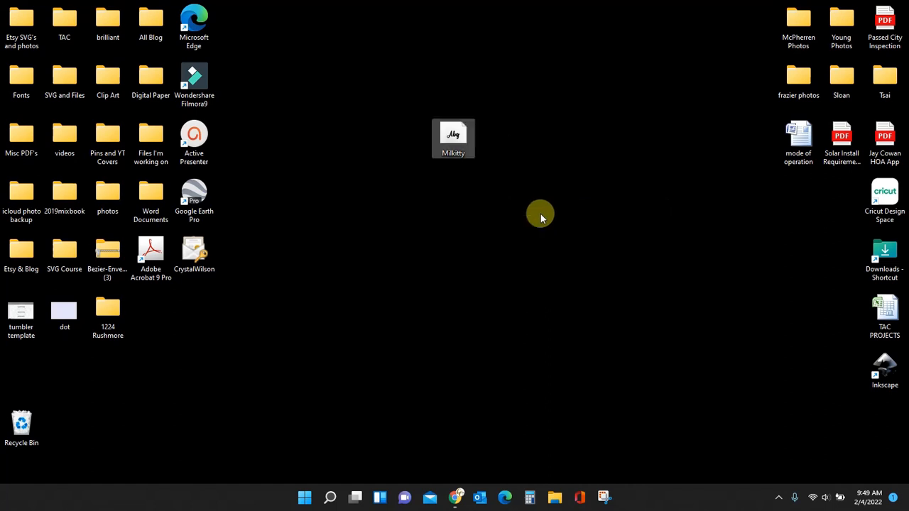
{"action": "left_click", "coordinate": [453, 139]}
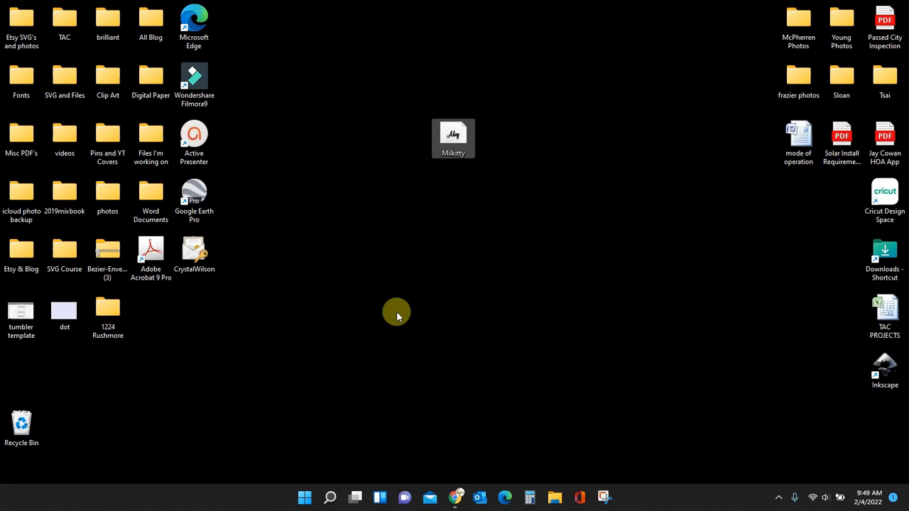
{"action": "mouse_move", "coordinate": [543, 191]}
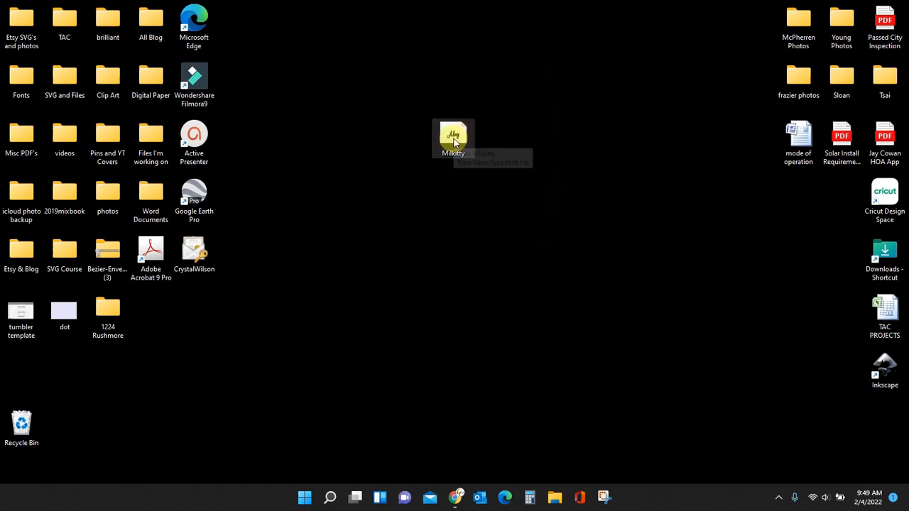
{"action": "mouse_move", "coordinate": [453, 139]}
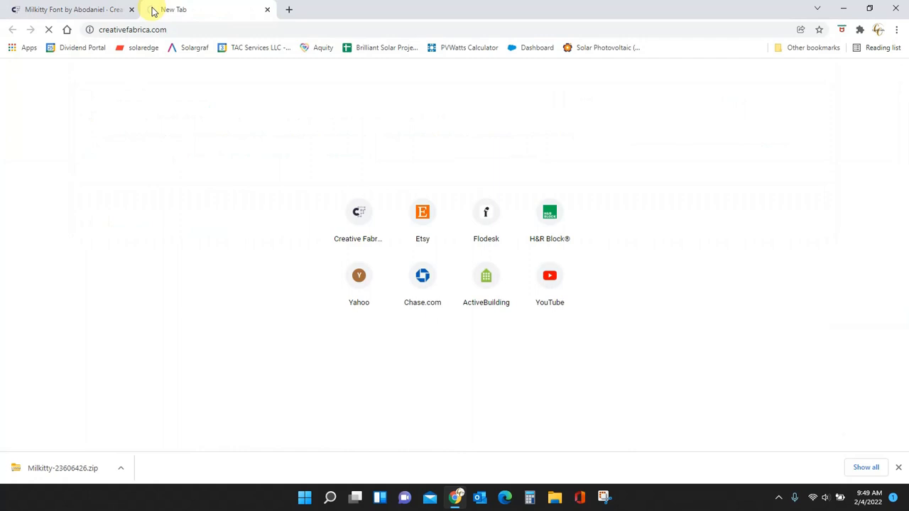
Step: Go to Tools > Fontcloud on Creative Fabrica and launch the Fontcloud font manager
{"action": "left_click", "coordinate": [359, 212]}
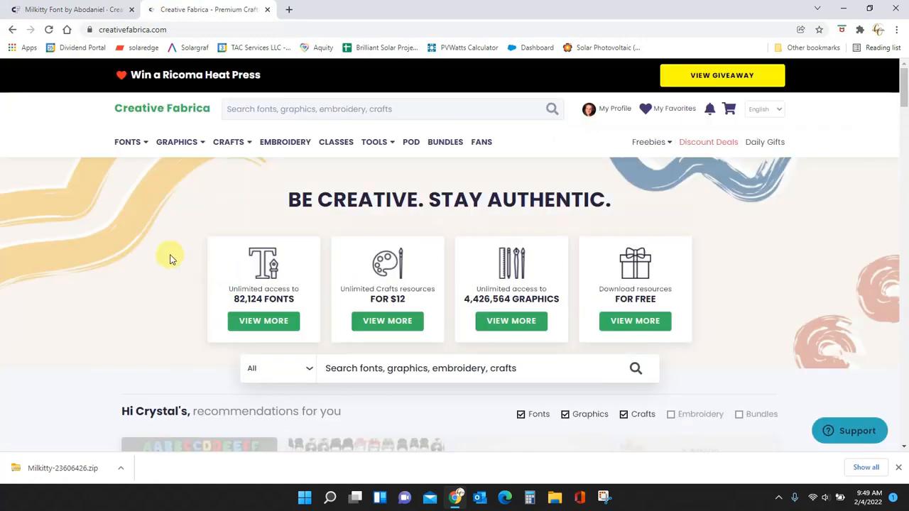
{"action": "left_click", "coordinate": [374, 141]}
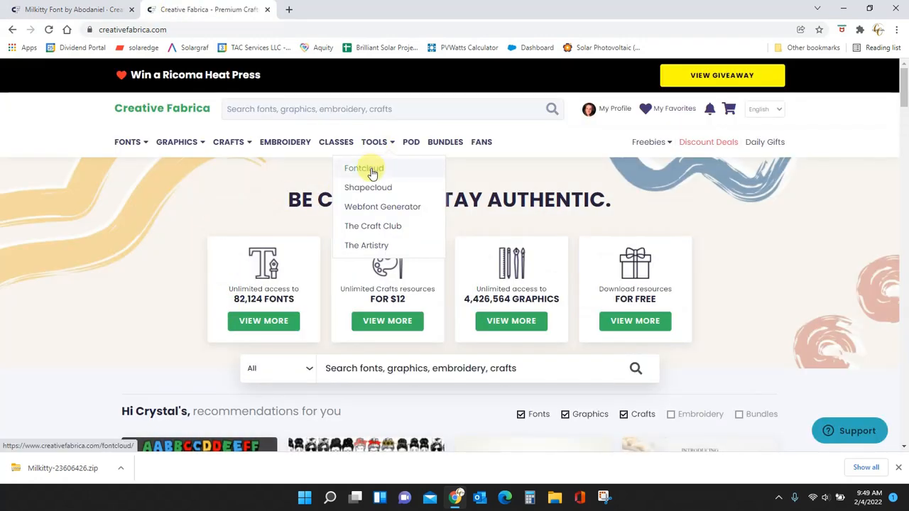
{"action": "left_click", "coordinate": [364, 169]}
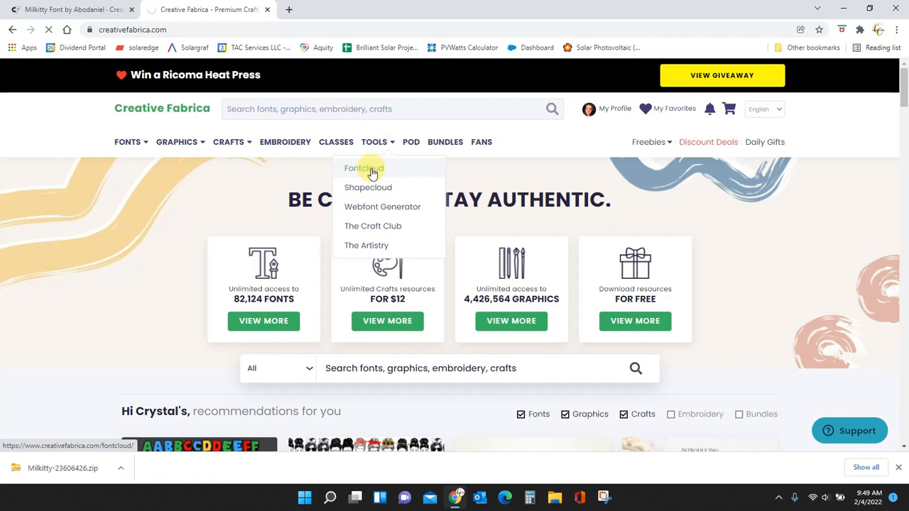
{"action": "left_click", "coordinate": [364, 169]}
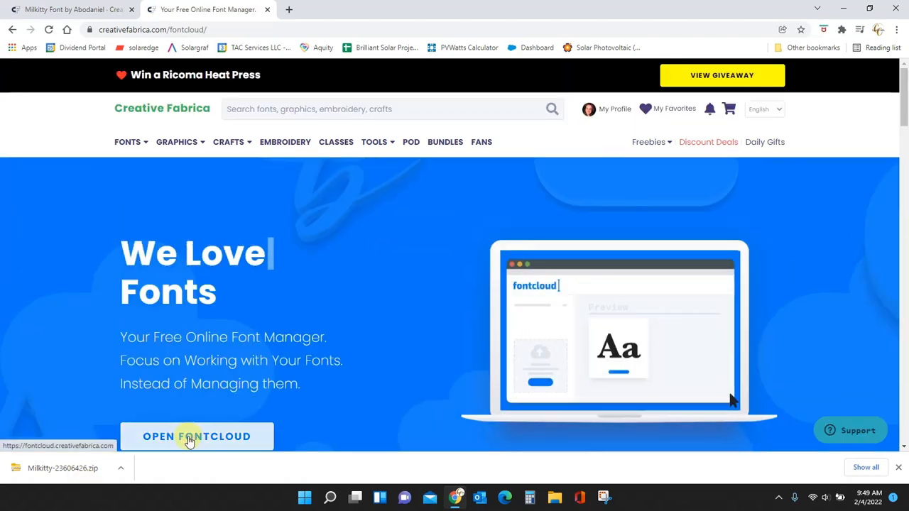
{"action": "left_click", "coordinate": [197, 436]}
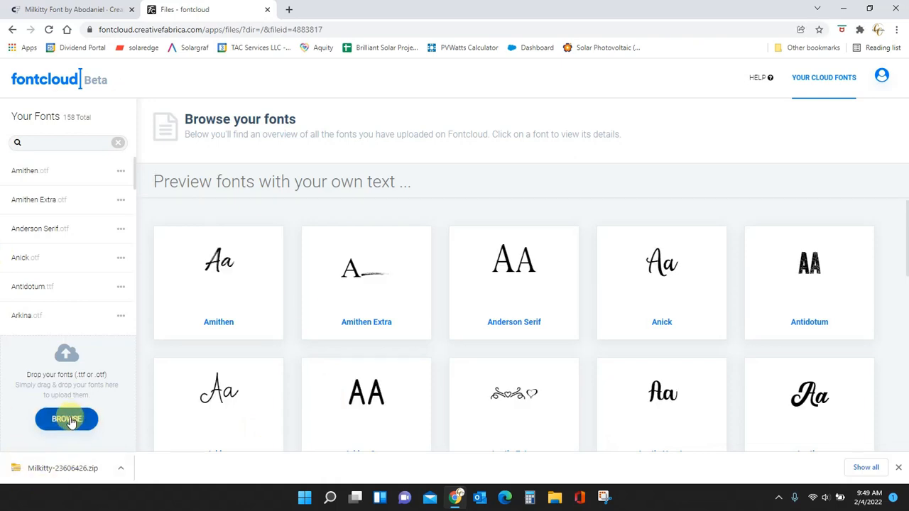
Step: Upload the Milkitty font file from Desktop > Fonts into Fontcloud
{"action": "left_click", "coordinate": [66, 419]}
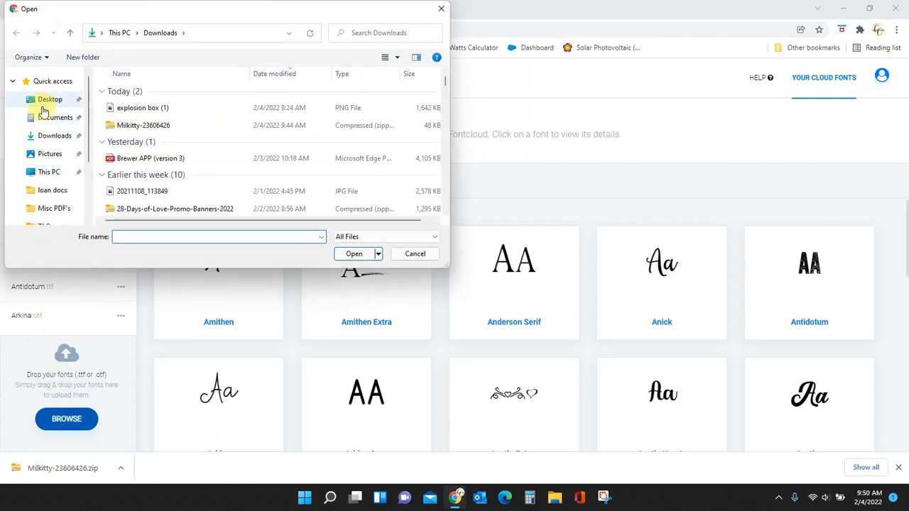
{"action": "left_click", "coordinate": [50, 98]}
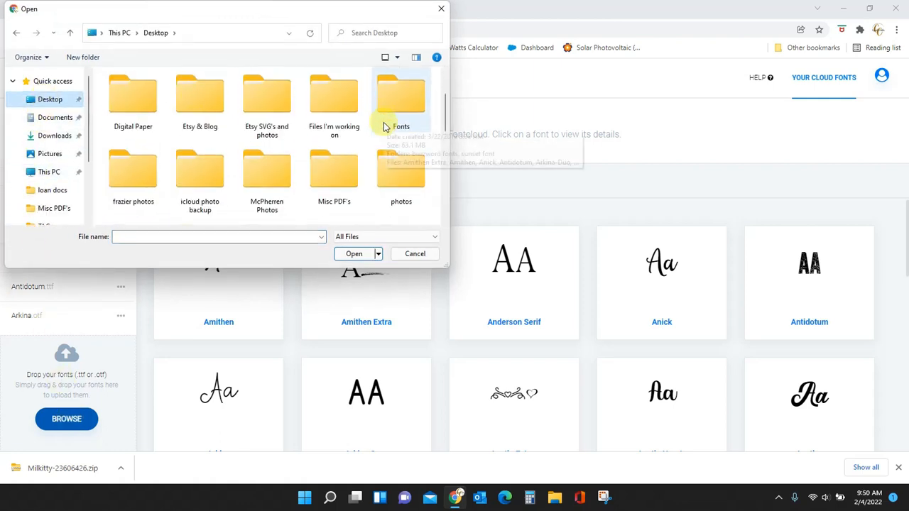
{"action": "scroll", "scroll_direction": "down", "scroll_amount": 3}
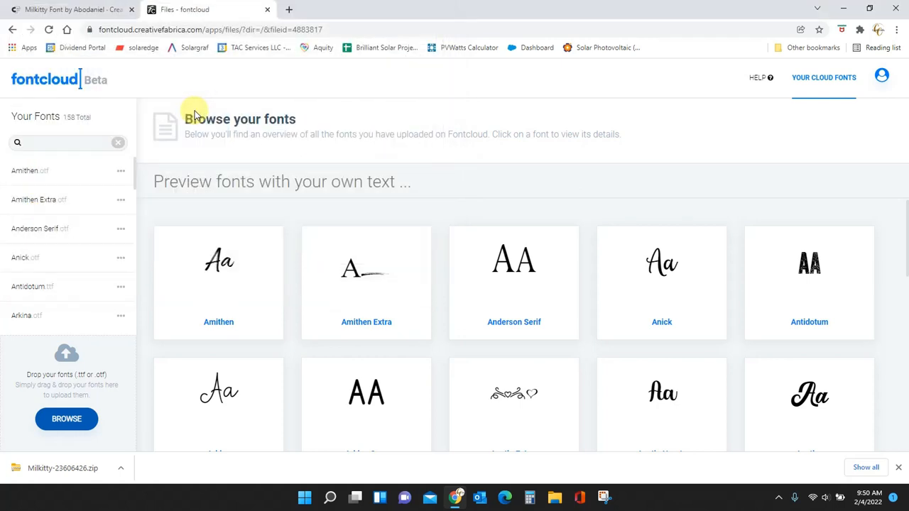
{"action": "scroll", "scroll_direction": "down", "scroll_amount": 3}
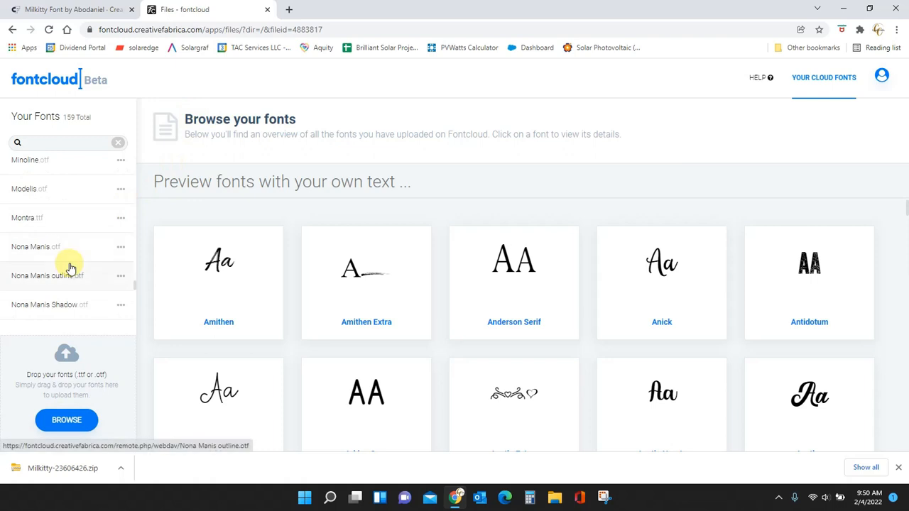
{"action": "mouse_move", "coordinate": [67, 247]}
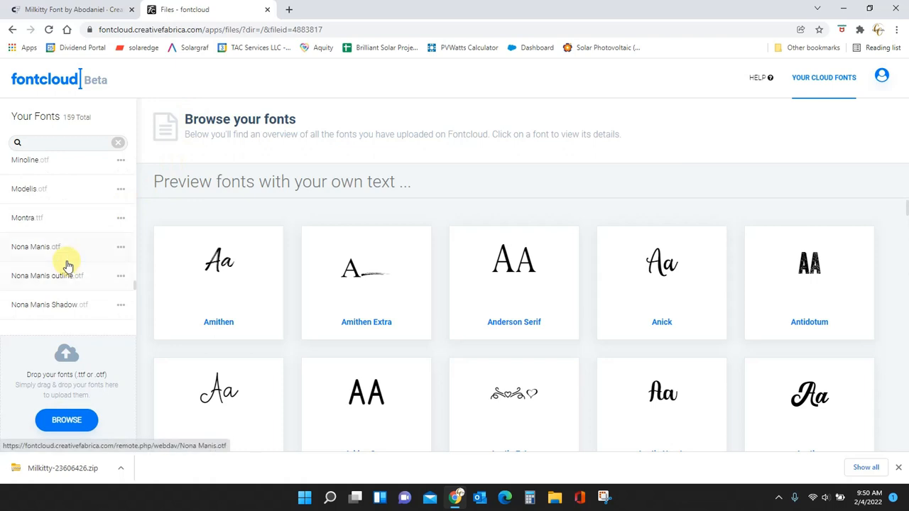
{"action": "mouse_move", "coordinate": [65, 320]}
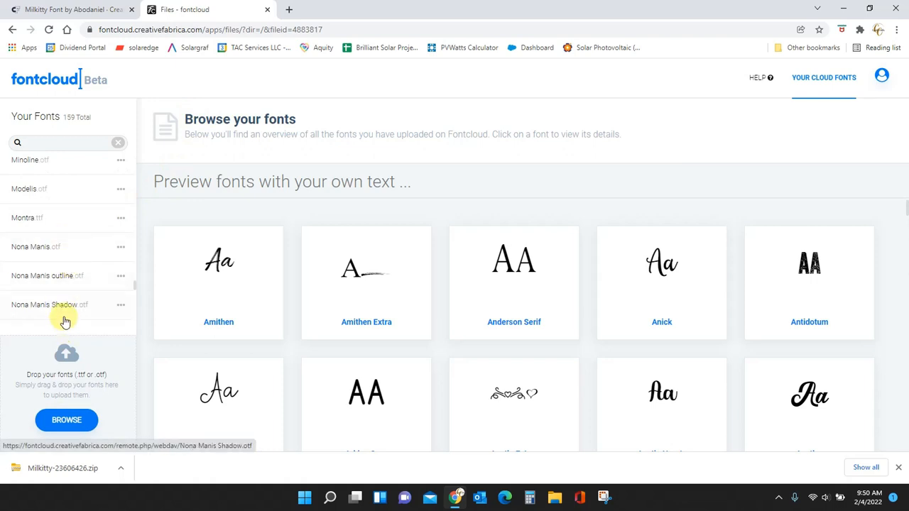
{"action": "scroll", "scroll_direction": "down", "scroll_amount": 3}
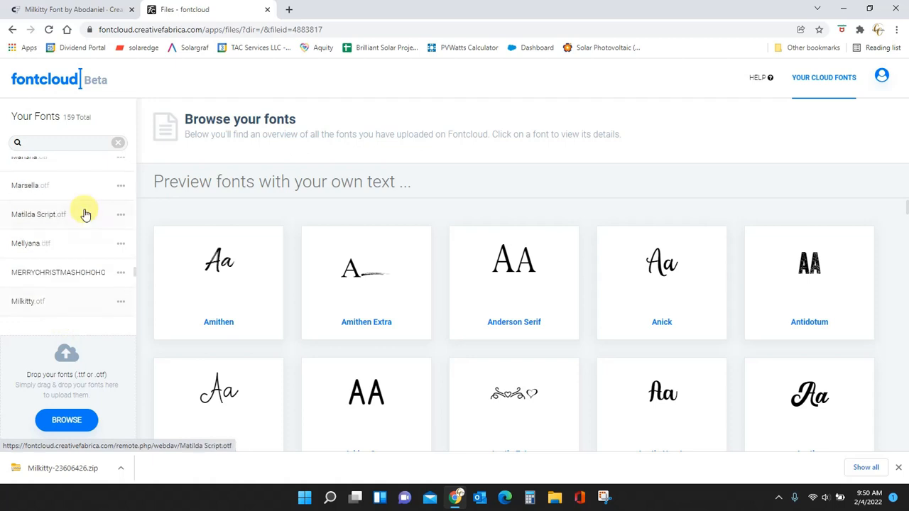
{"action": "mouse_move", "coordinate": [66, 277]}
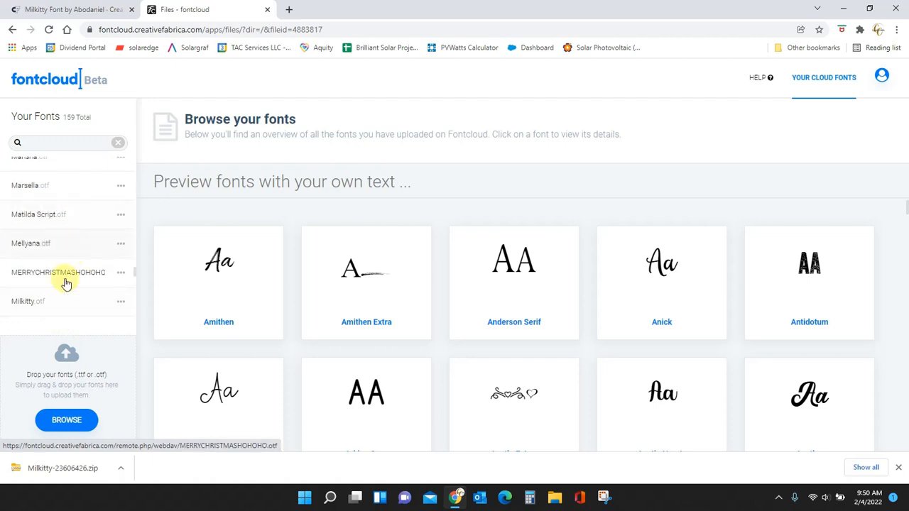
{"action": "mouse_move", "coordinate": [50, 305]}
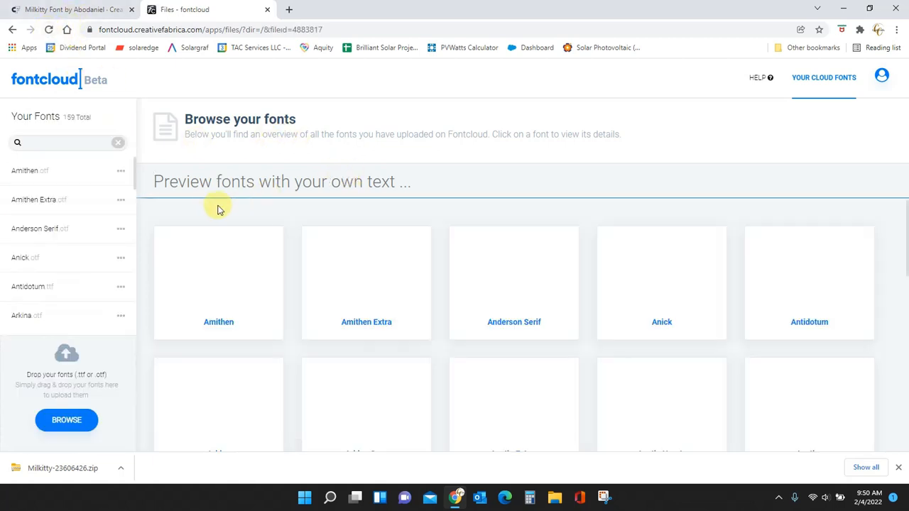
Step: Preview all fonts with 'Crystal' and open Milkitty's details page
{"action": "type", "text": "Crystal"}
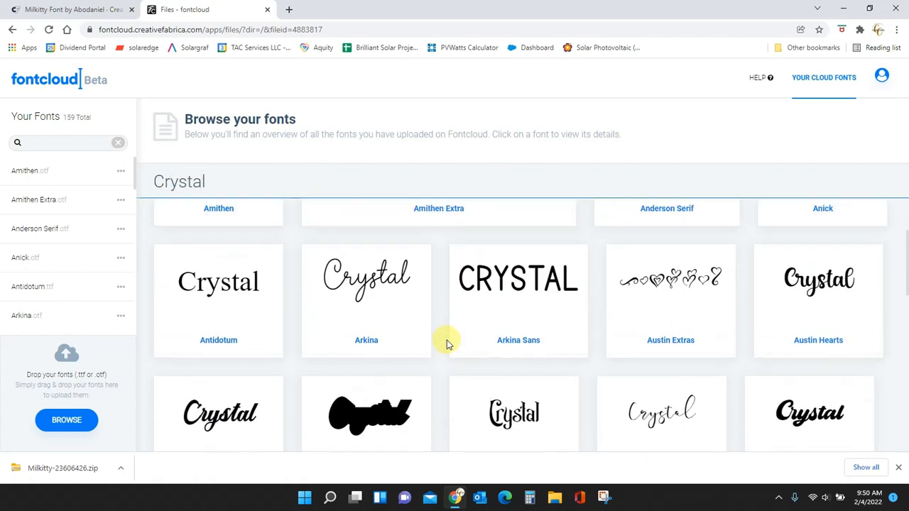
{"action": "scroll", "scroll_direction": "down", "scroll_amount": 3}
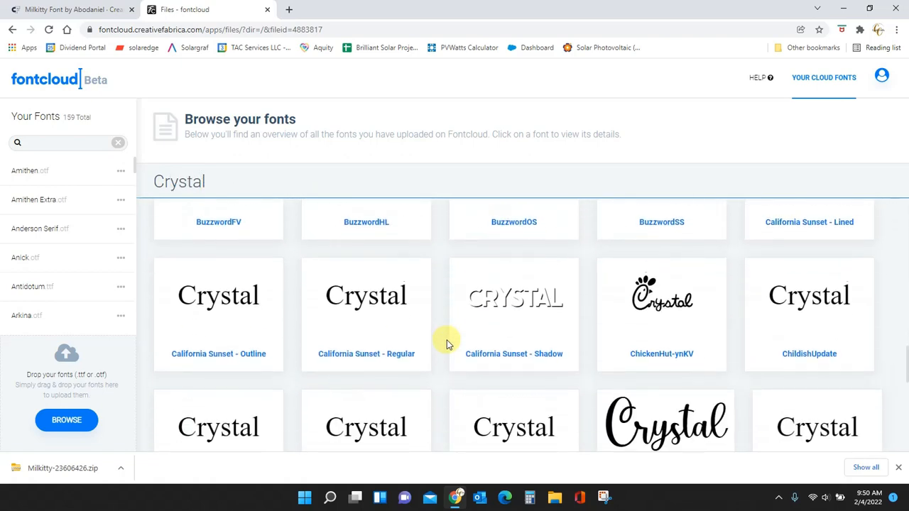
{"action": "scroll", "scroll_direction": "down", "scroll_amount": 3}
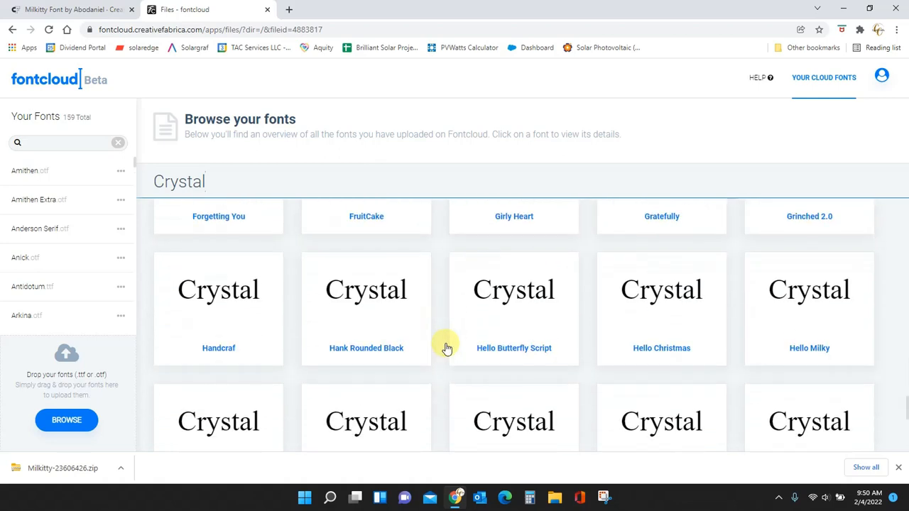
{"action": "scroll", "scroll_direction": "down", "scroll_amount": 3}
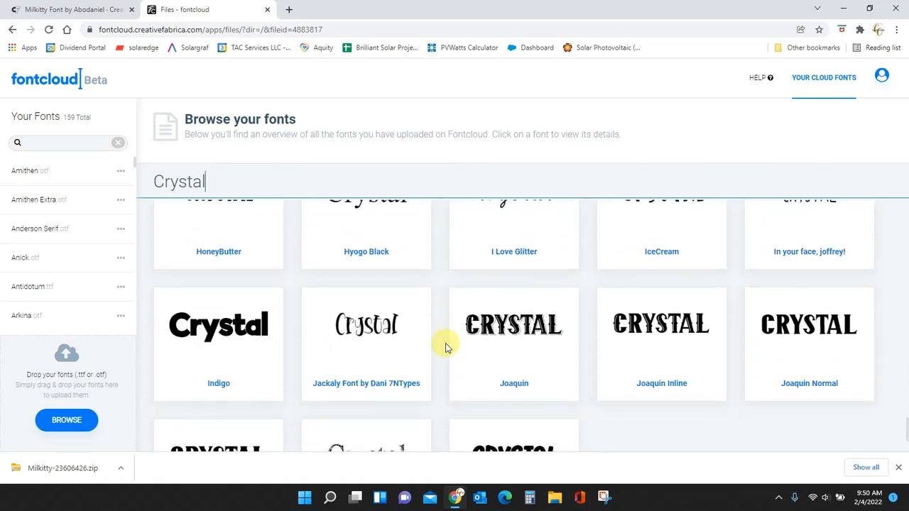
{"action": "scroll", "scroll_direction": "down", "scroll_amount": 3}
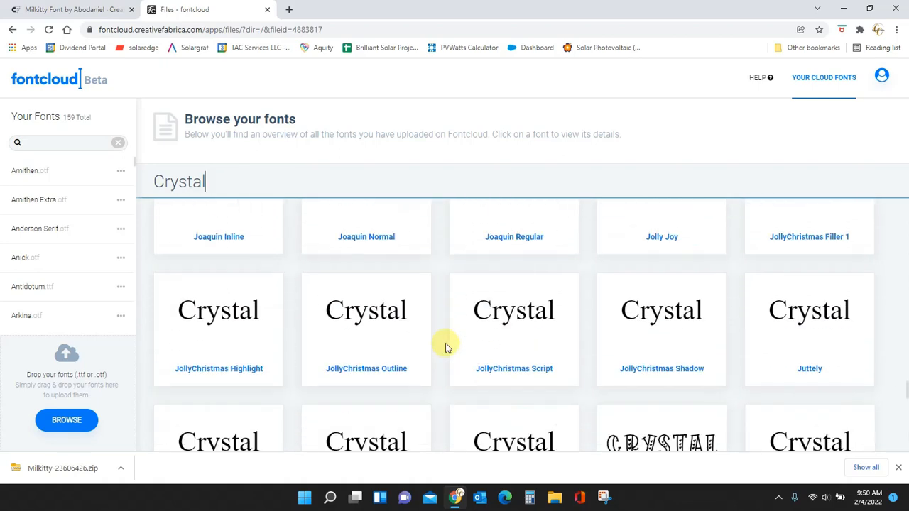
{"action": "scroll", "scroll_direction": "down", "scroll_amount": 3}
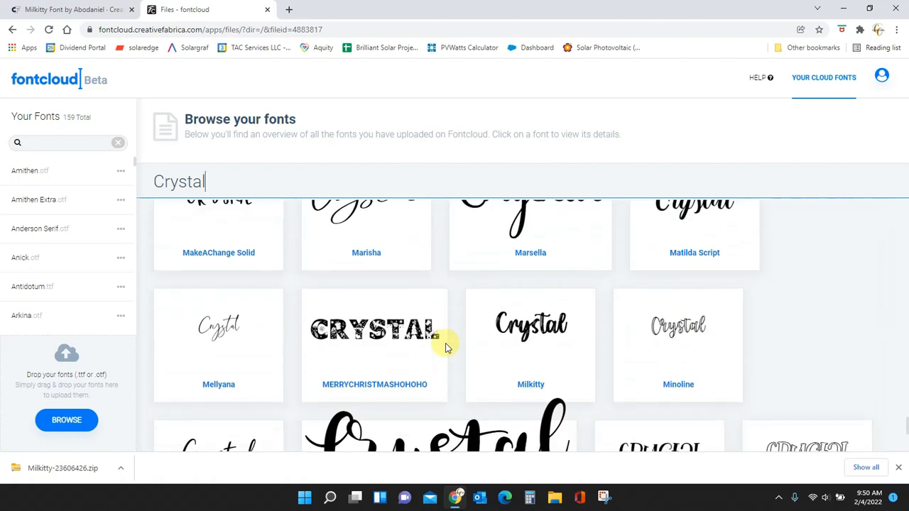
{"action": "mouse_move", "coordinate": [525, 353]}
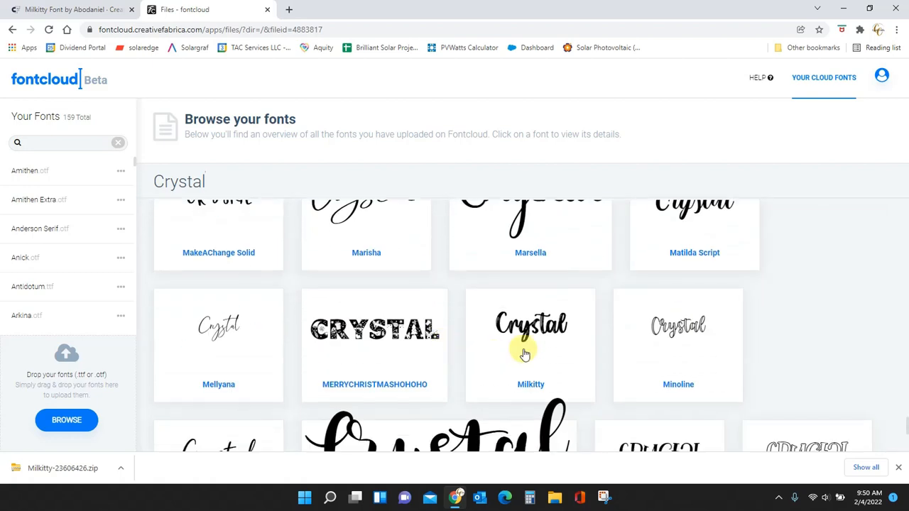
{"action": "left_click", "coordinate": [531, 346]}
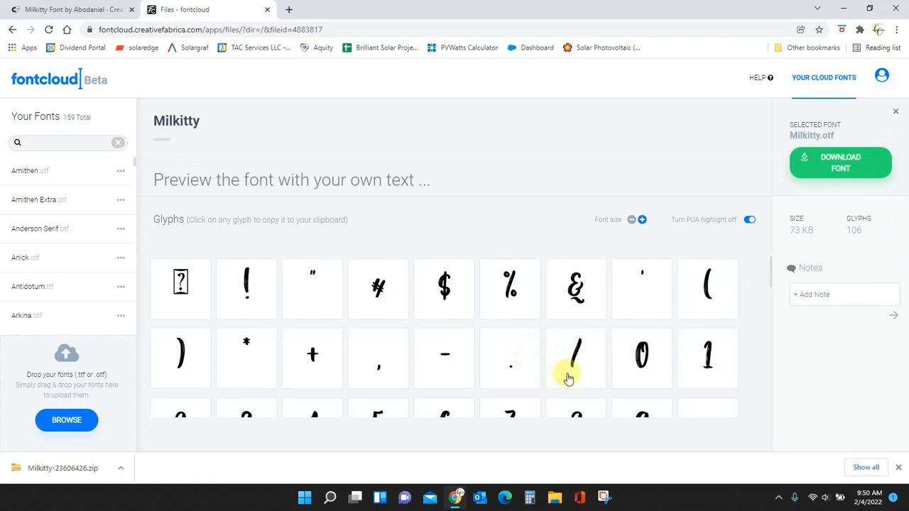
Step: Preview 'Crystal' in Milkitty, then return to the Milkitty product page tab
{"action": "left_click", "coordinate": [291, 180]}
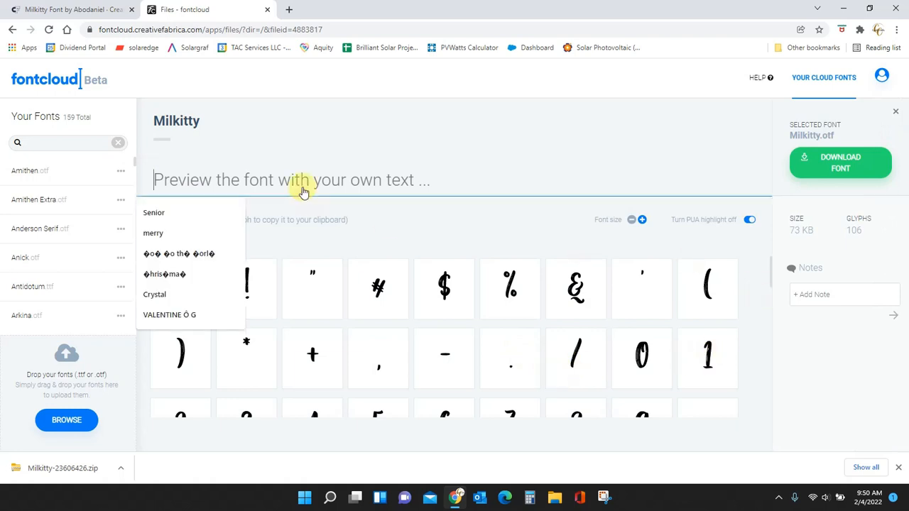
{"action": "left_click", "coordinate": [154, 294]}
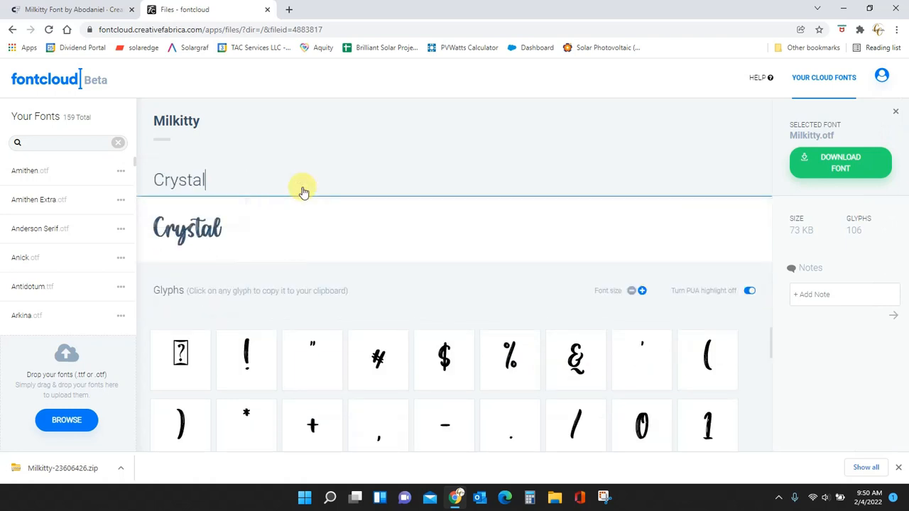
{"action": "scroll", "scroll_direction": "down", "scroll_amount": 3}
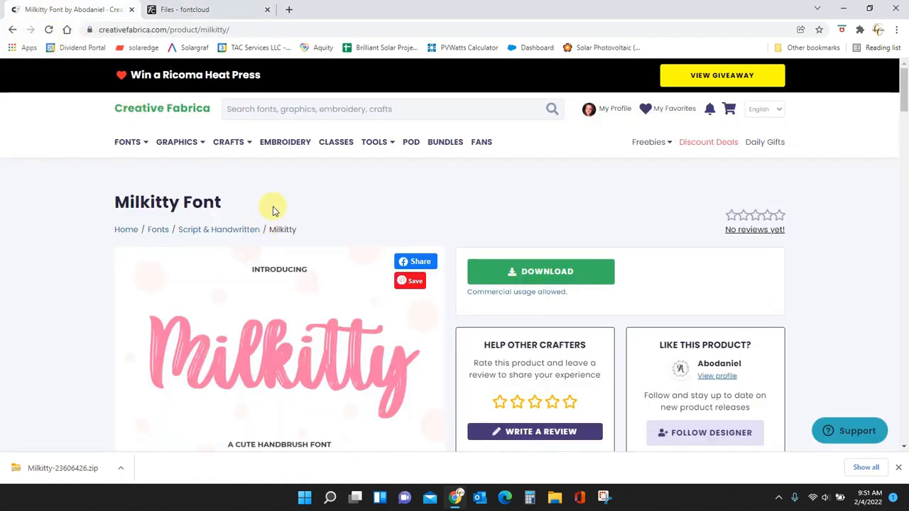
{"action": "mouse_move", "coordinate": [526, 225]}
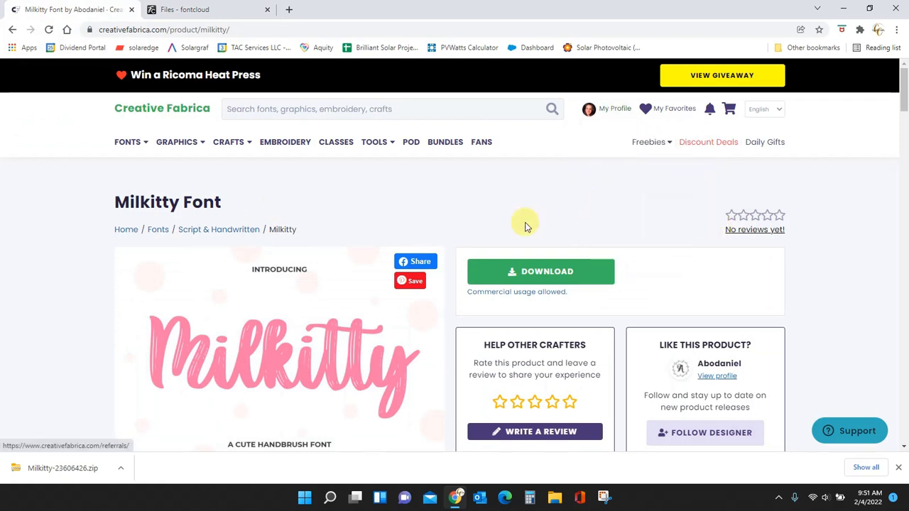
{"action": "mouse_move", "coordinate": [544, 211]}
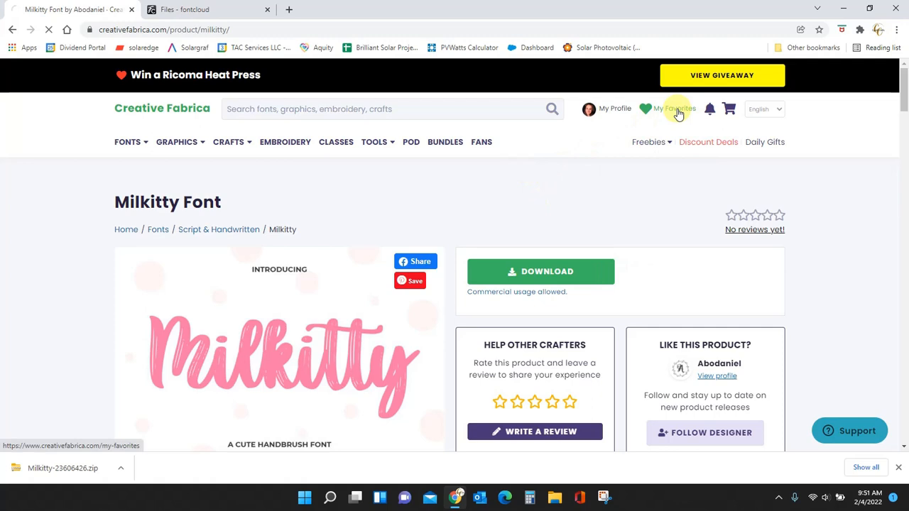
Step: Open the Use Your Words Font page from My Favorites and scroll to Download
{"action": "left_click", "coordinate": [674, 109]}
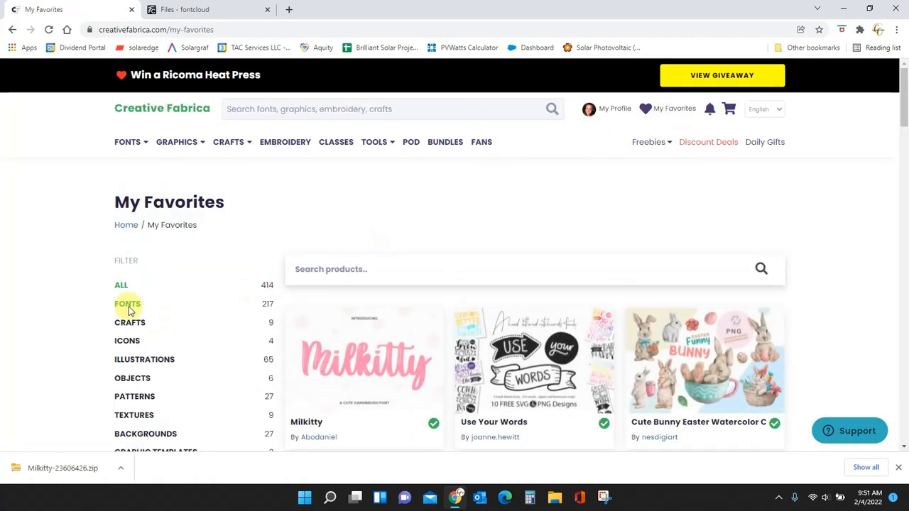
{"action": "scroll", "scroll_direction": "down", "scroll_amount": 3}
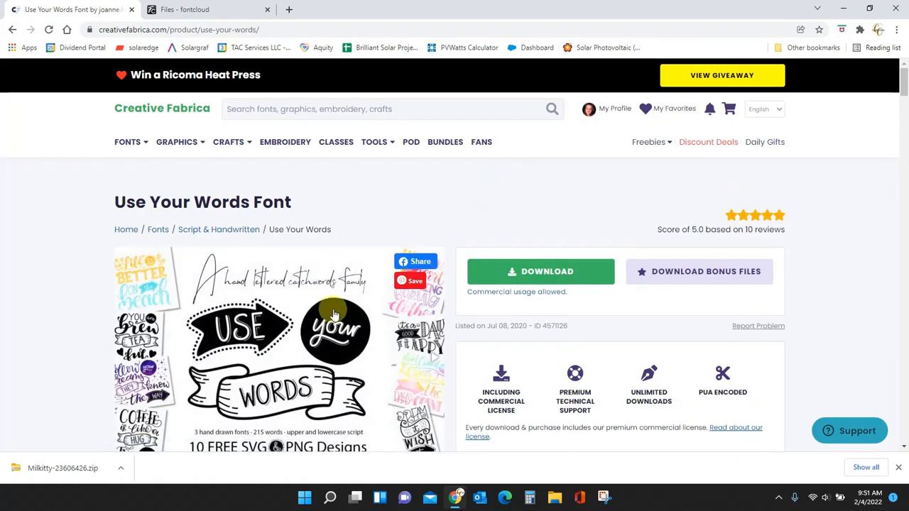
{"action": "scroll", "scroll_direction": "down", "scroll_amount": 3}
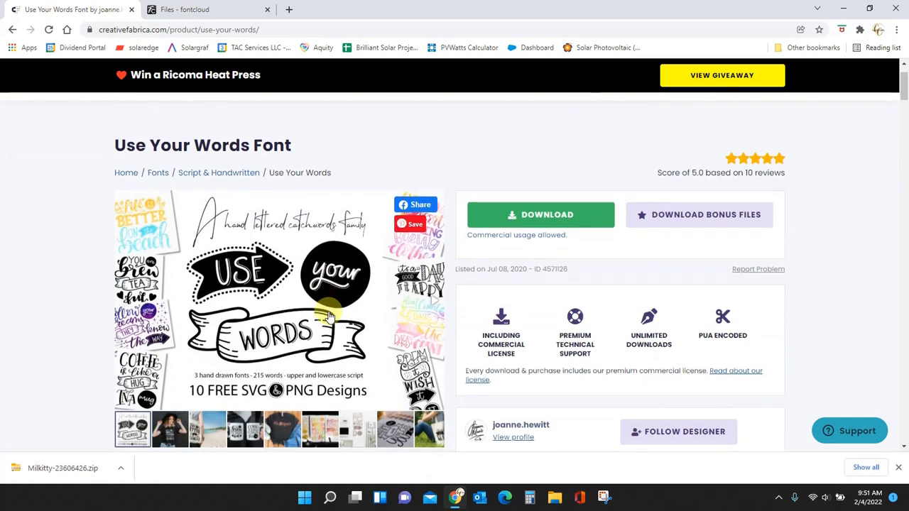
{"action": "mouse_move", "coordinate": [343, 321]}
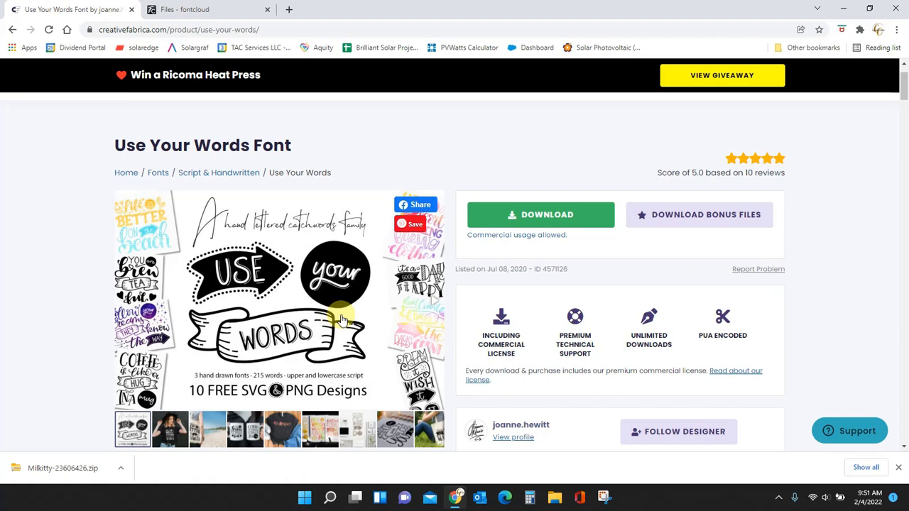
{"action": "scroll", "scroll_direction": "down", "scroll_amount": 3}
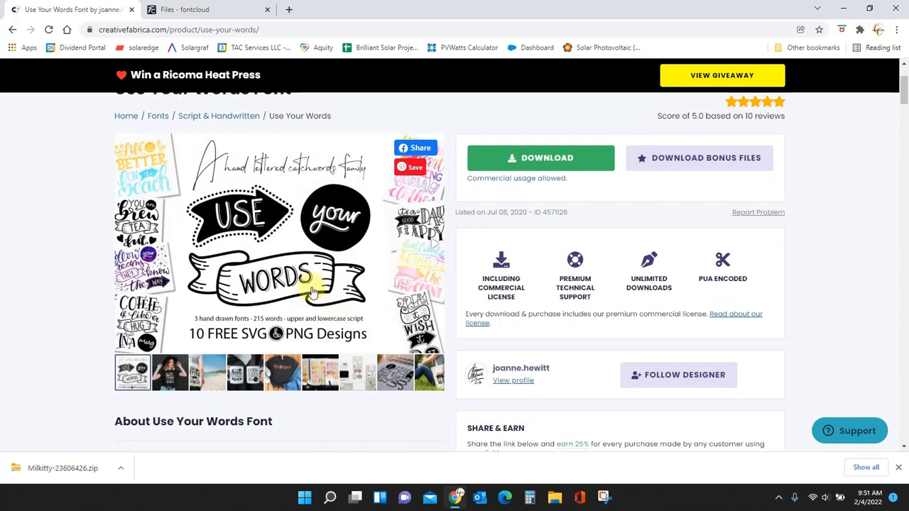
{"action": "mouse_move", "coordinate": [334, 284]}
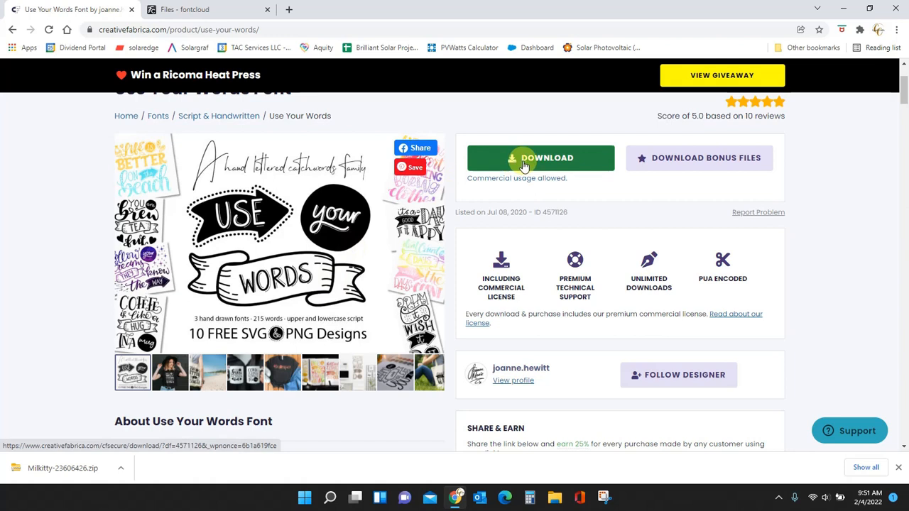
Step: Download the Use Your Words font zip from its product page
{"action": "left_click", "coordinate": [539, 157]}
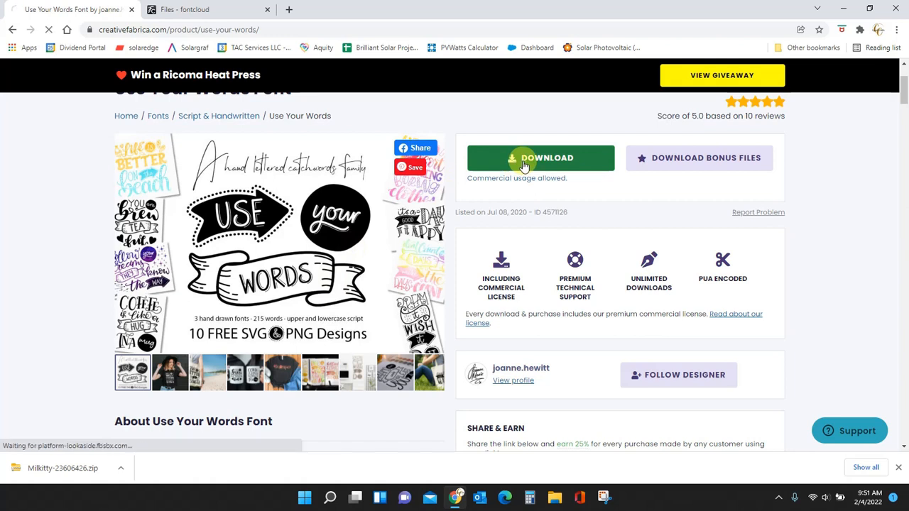
{"action": "left_click", "coordinate": [541, 157]}
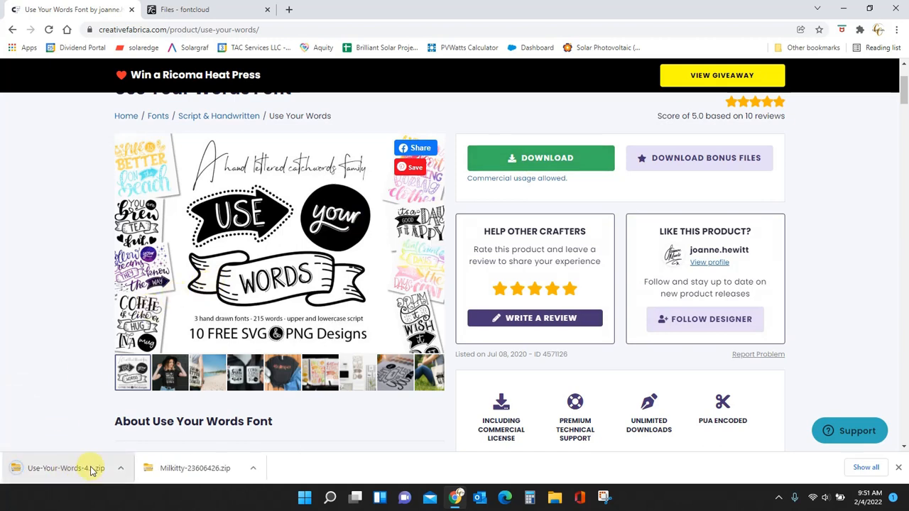
{"action": "mouse_move", "coordinate": [41, 407]}
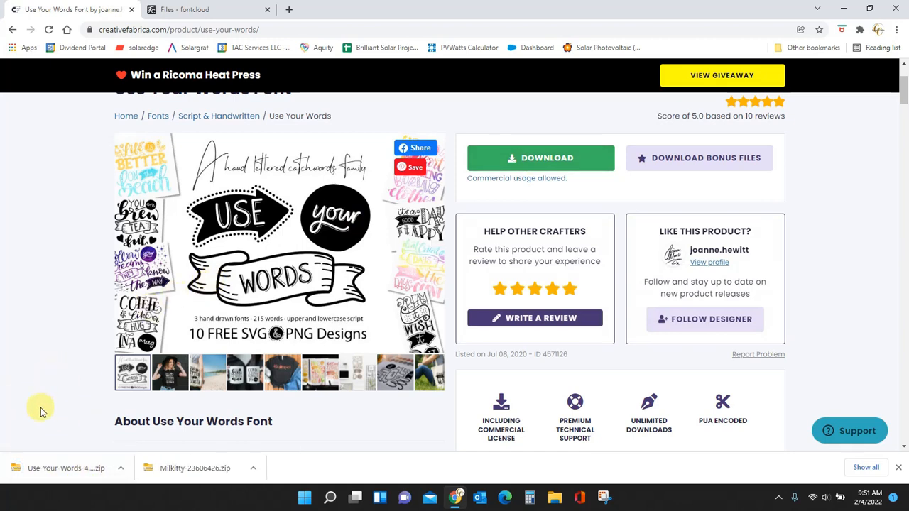
{"action": "mouse_move", "coordinate": [862, 71]}
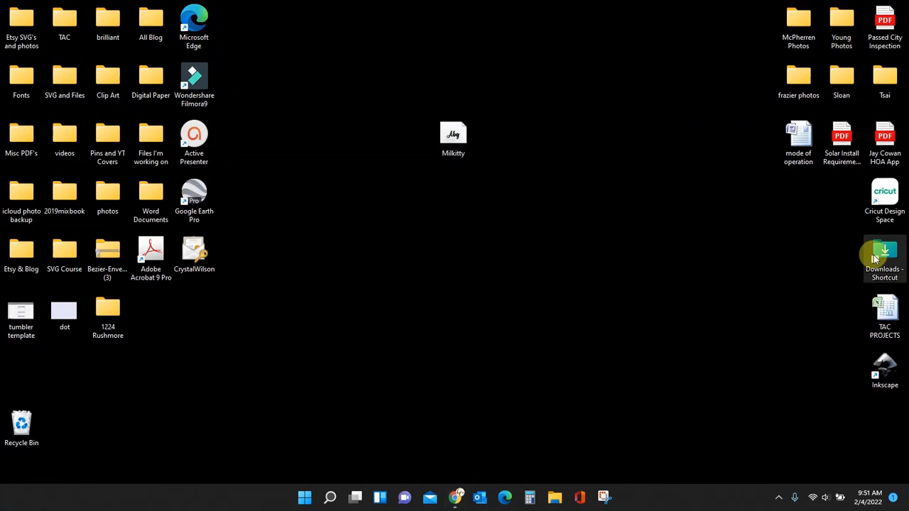
Step: Copy the Arrows, Banners and Circles Use Your Words OpenType fonts from the zip onto the desktop
{"action": "double_click", "coordinate": [884, 256]}
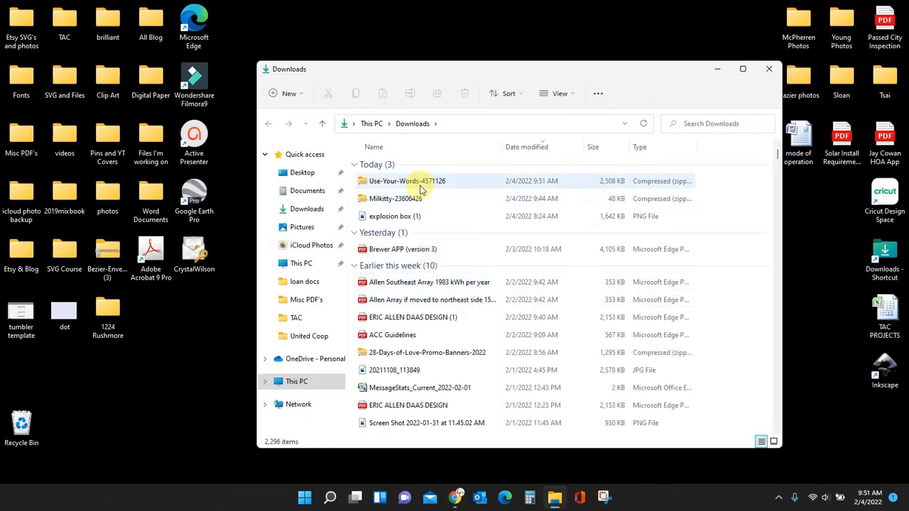
{"action": "left_click", "coordinate": [407, 182]}
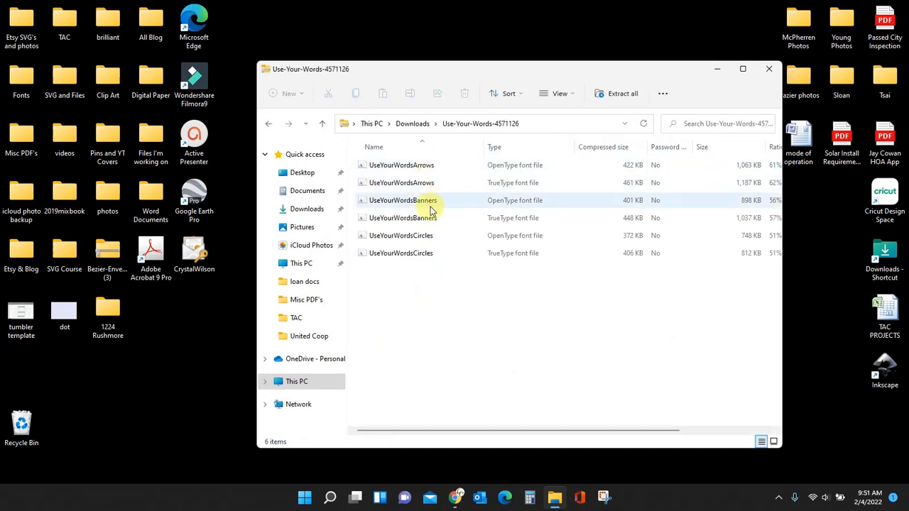
{"action": "mouse_move", "coordinate": [437, 205]}
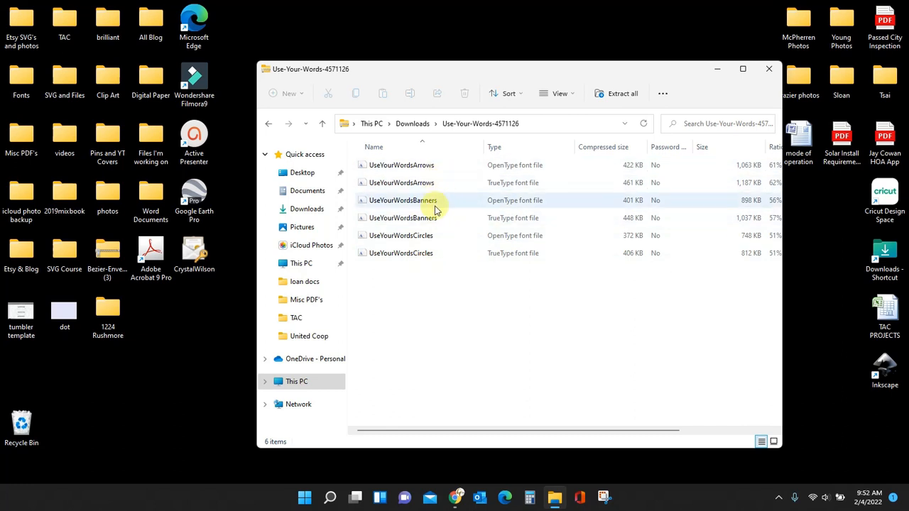
{"action": "mouse_move", "coordinate": [529, 183]}
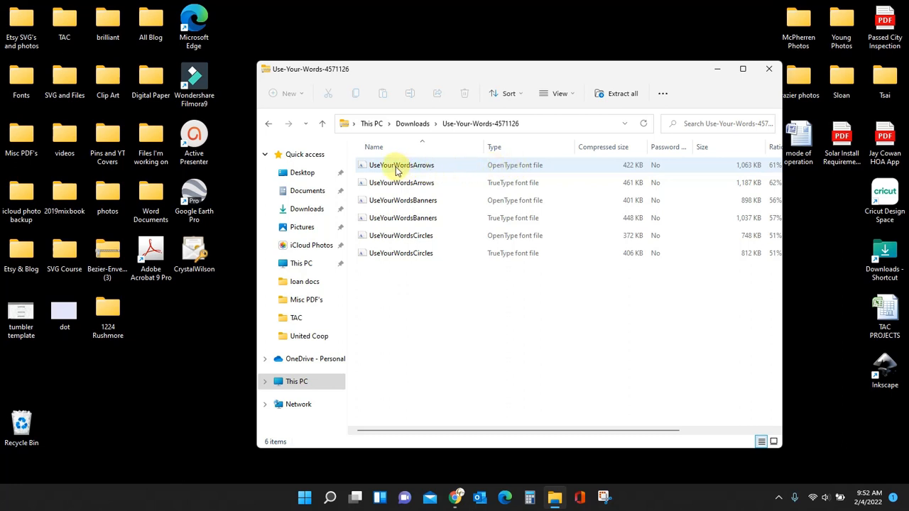
{"action": "left_click", "coordinate": [401, 165]}
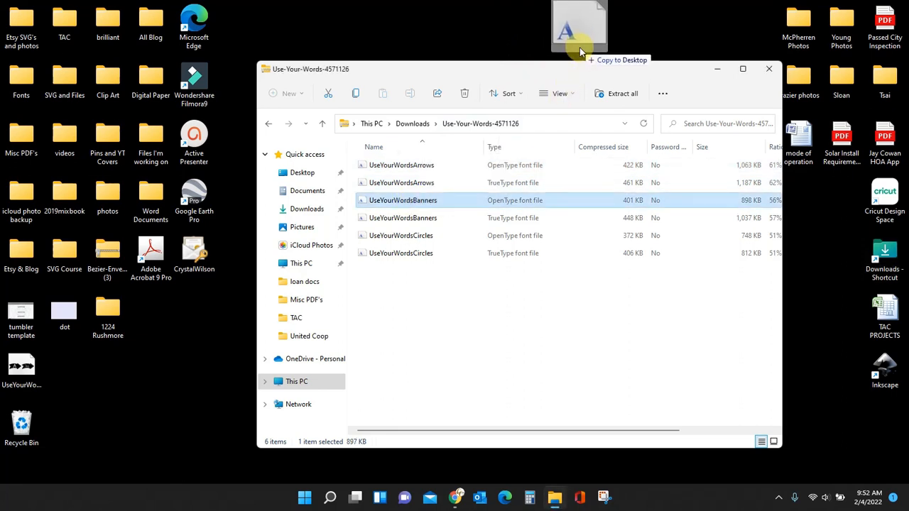
{"action": "left_click", "coordinate": [401, 235]}
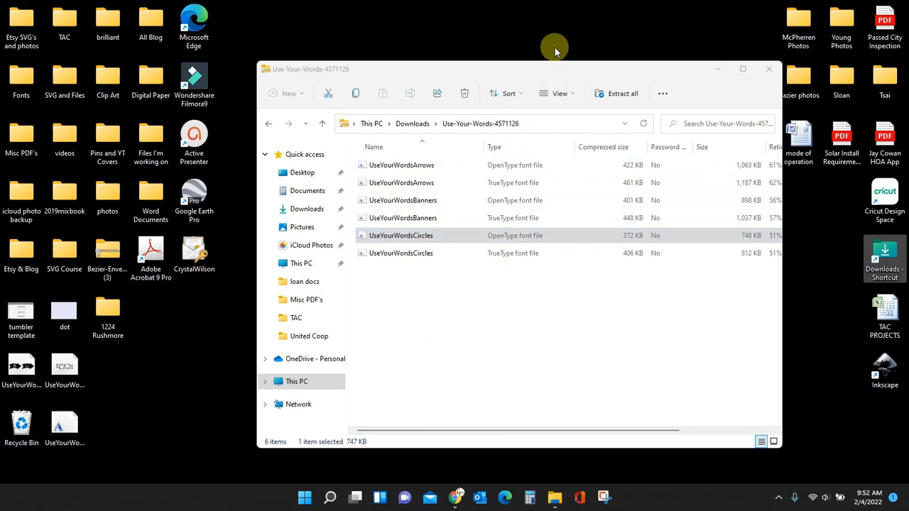
{"action": "left_click", "coordinate": [767, 68]}
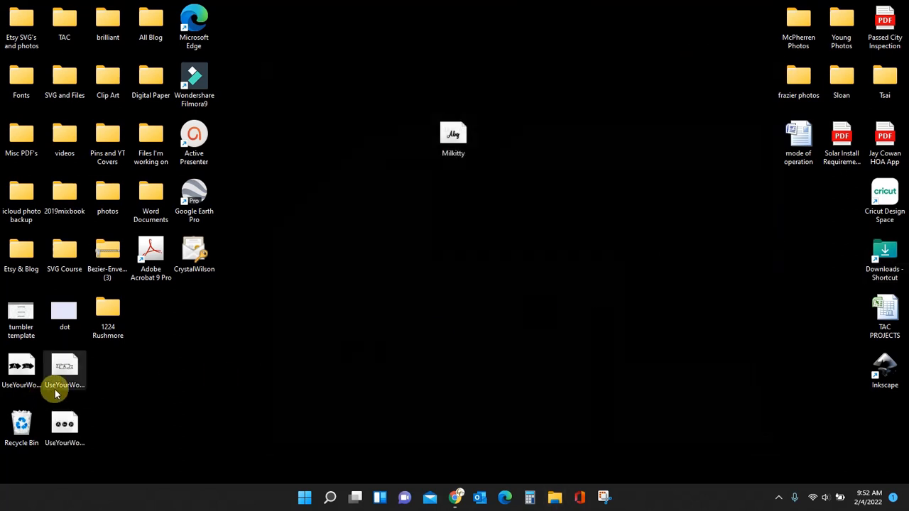
{"action": "left_click_drag", "start_coordinate": [64, 369], "coordinate": [536, 146]}
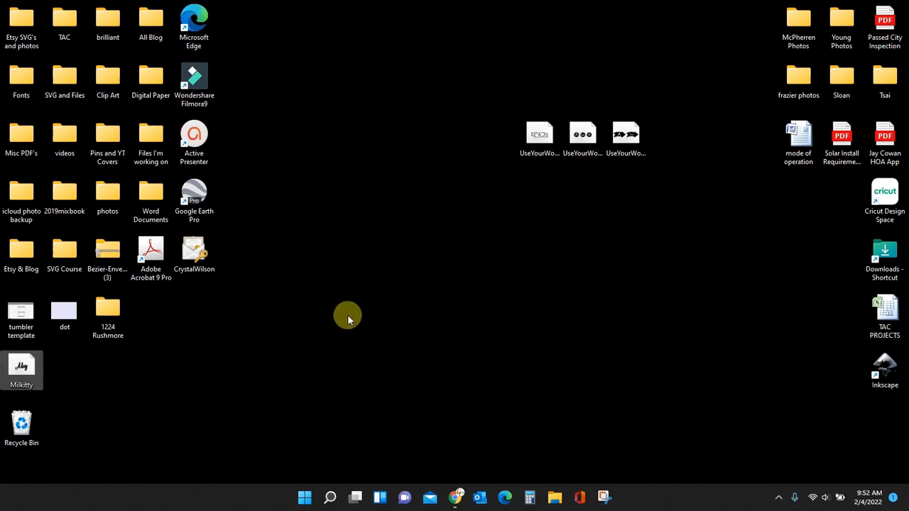
{"action": "mouse_move", "coordinate": [424, 204]}
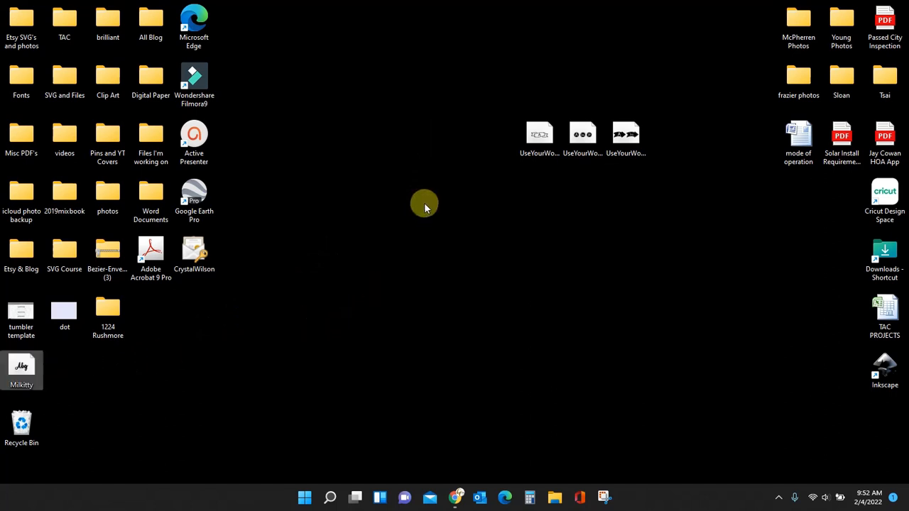
Step: Install one font from its preview window and install UseYourWordsCircles for all users
{"action": "right_click", "coordinate": [539, 133]}
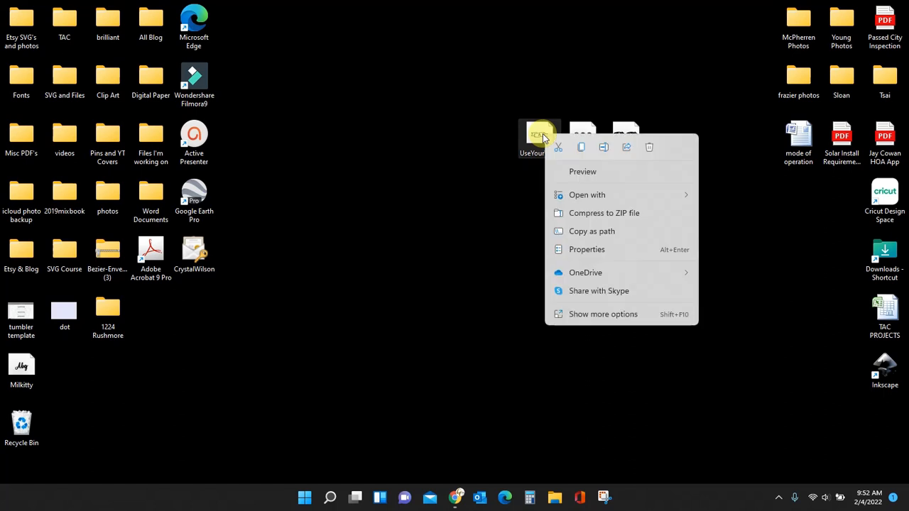
{"action": "left_click", "coordinate": [603, 314]}
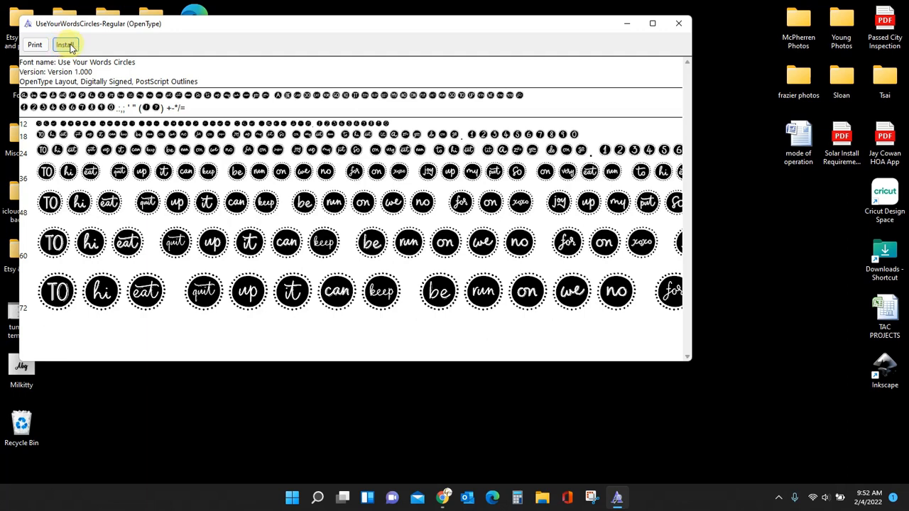
{"action": "left_click", "coordinate": [677, 23]}
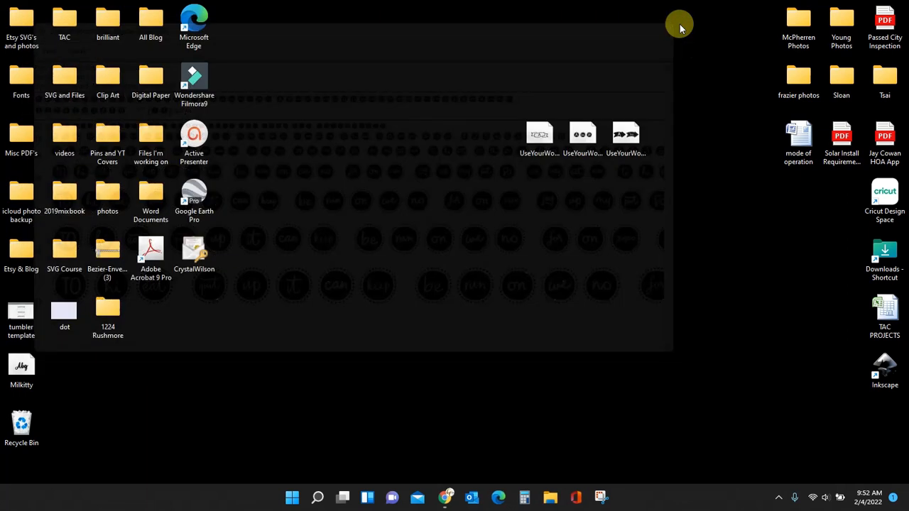
{"action": "right_click", "coordinate": [625, 135]}
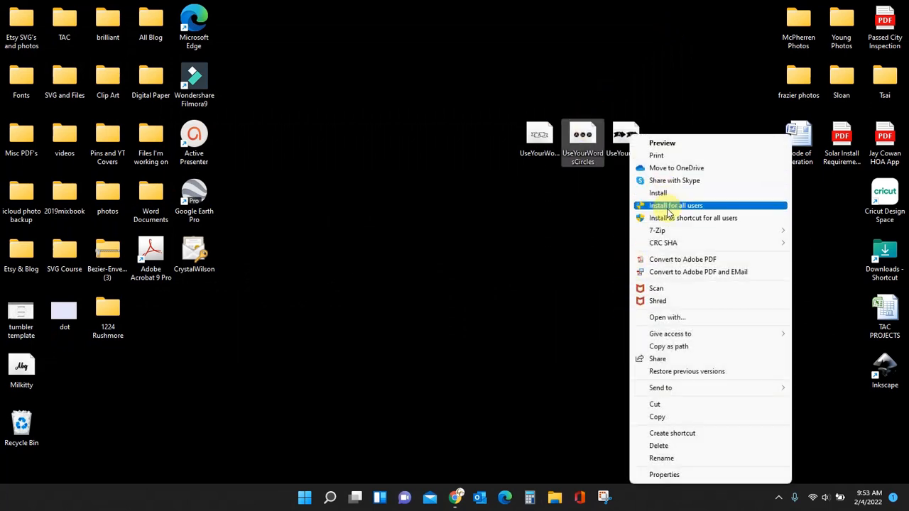
{"action": "left_click", "coordinate": [676, 205]}
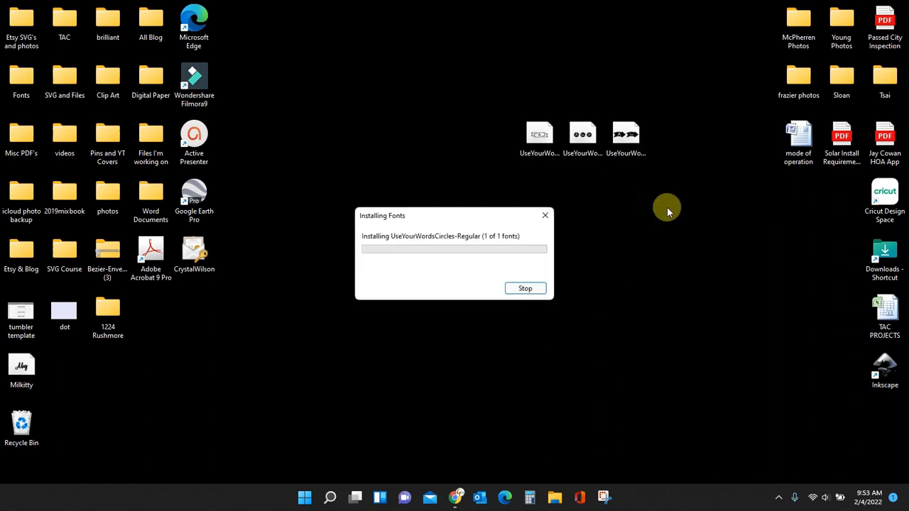
Step: Install the UseYourWordsArrows font from the full file options menu
{"action": "right_click", "coordinate": [625, 135]}
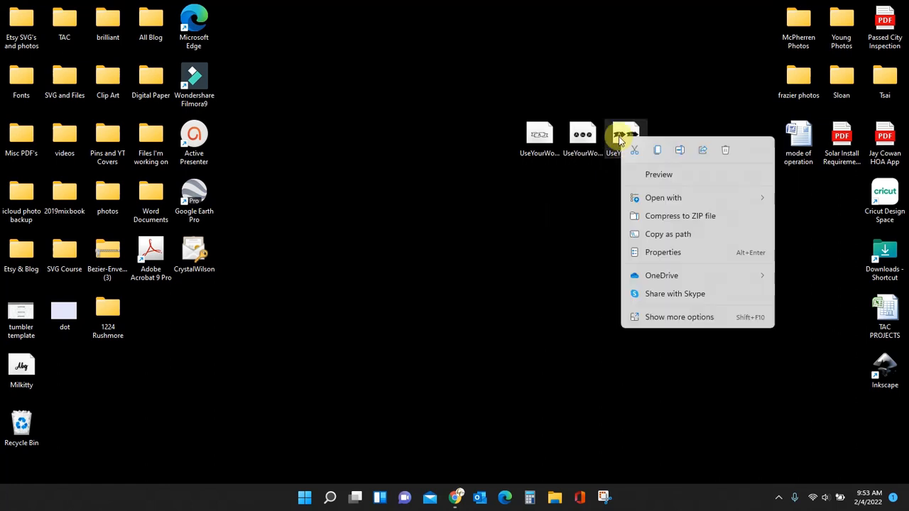
{"action": "left_click", "coordinate": [679, 316]}
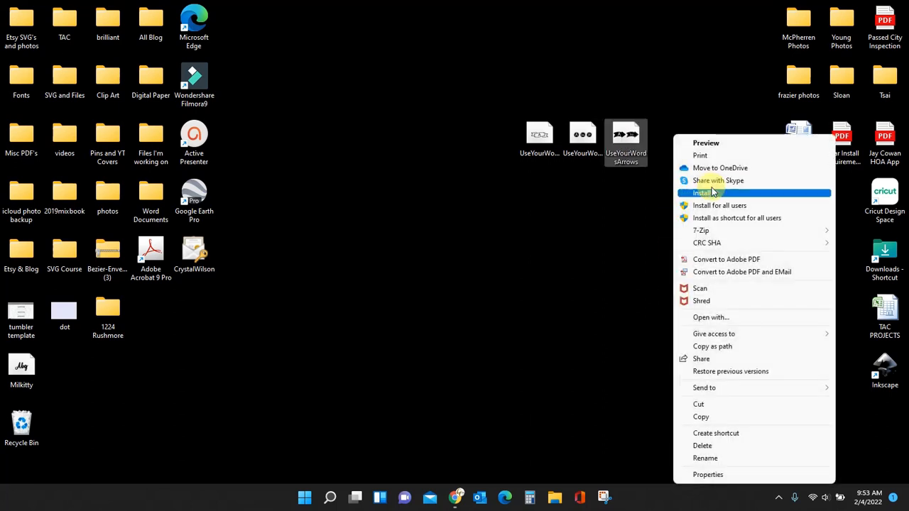
{"action": "left_click", "coordinate": [704, 192]}
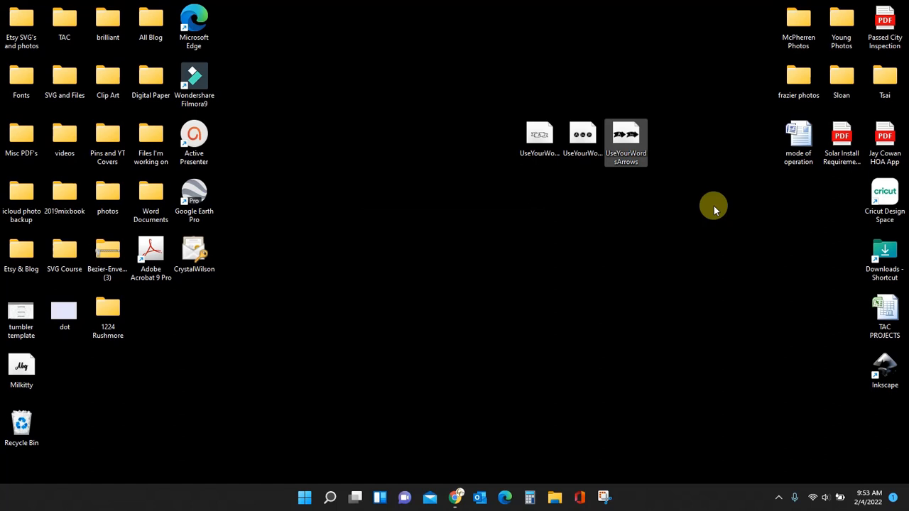
{"action": "mouse_move", "coordinate": [626, 205]}
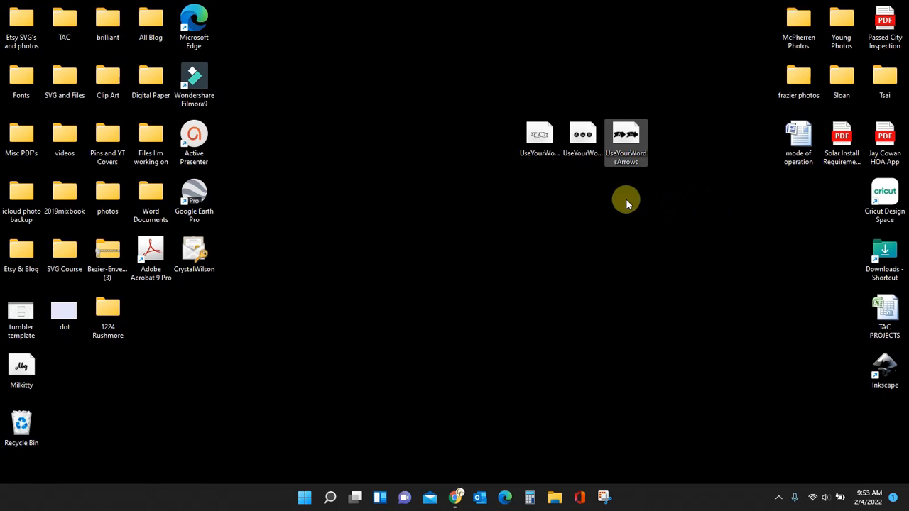
{"action": "mouse_move", "coordinate": [732, 345]}
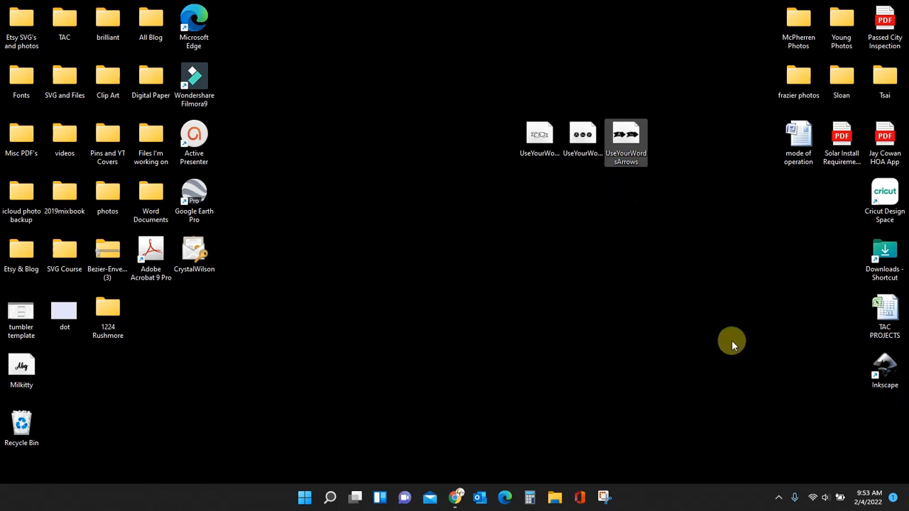
{"action": "mouse_move", "coordinate": [706, 297]}
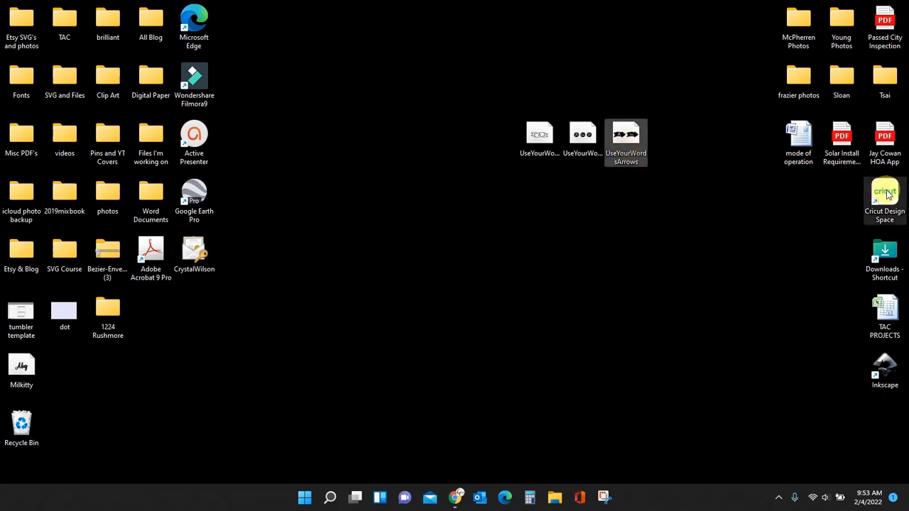
{"action": "mouse_move", "coordinate": [651, 264]}
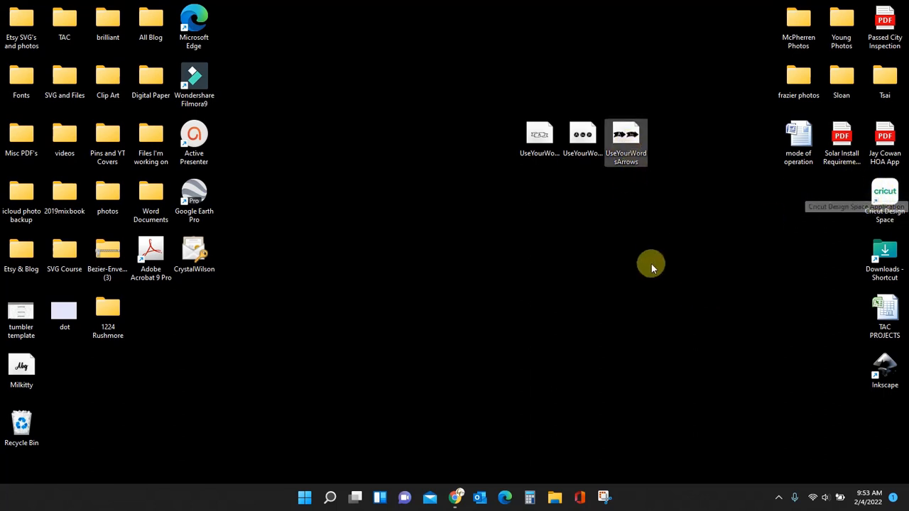
{"action": "mouse_move", "coordinate": [628, 277]}
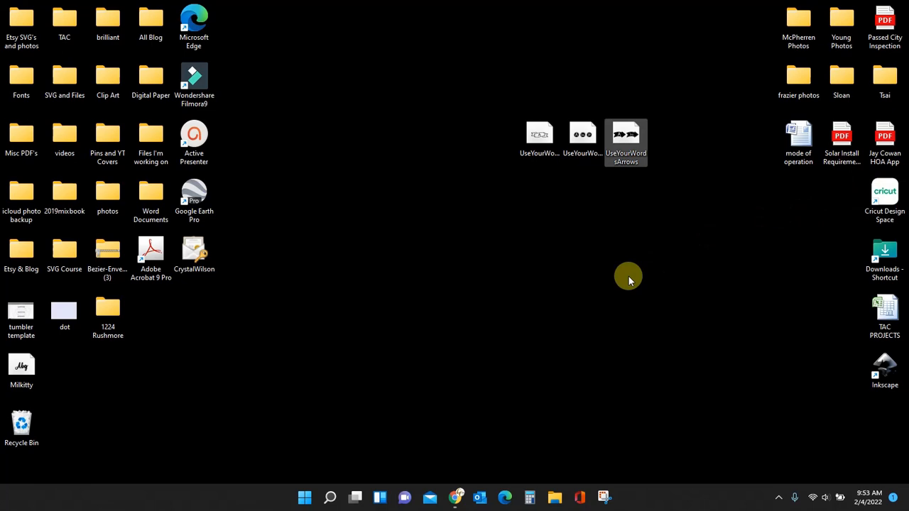
{"action": "mouse_move", "coordinate": [572, 229]}
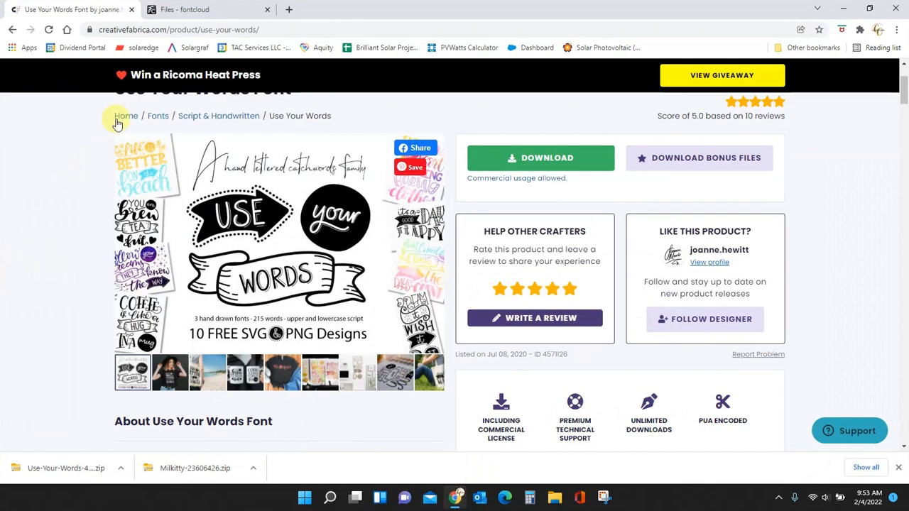
Step: Return to Fontcloud and browse the upload file picker, then cancel without choosing files
{"action": "left_click", "coordinate": [208, 9]}
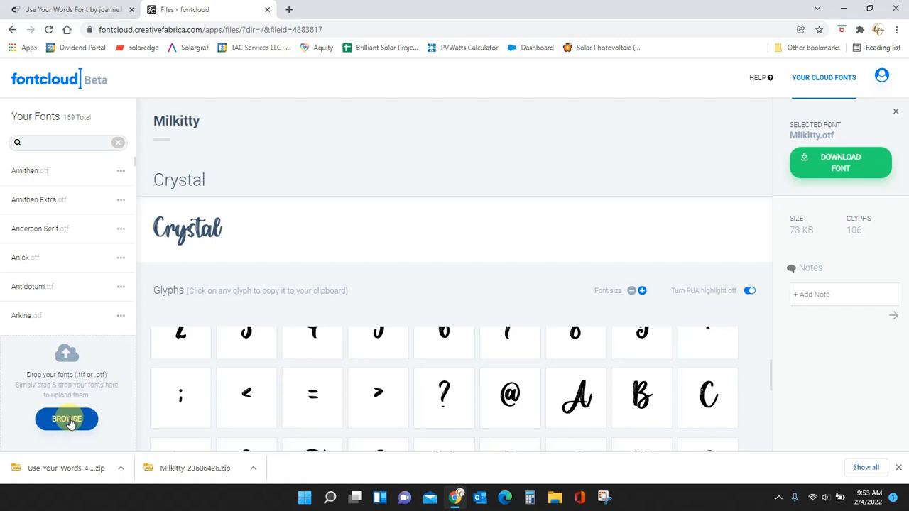
{"action": "left_click", "coordinate": [66, 418]}
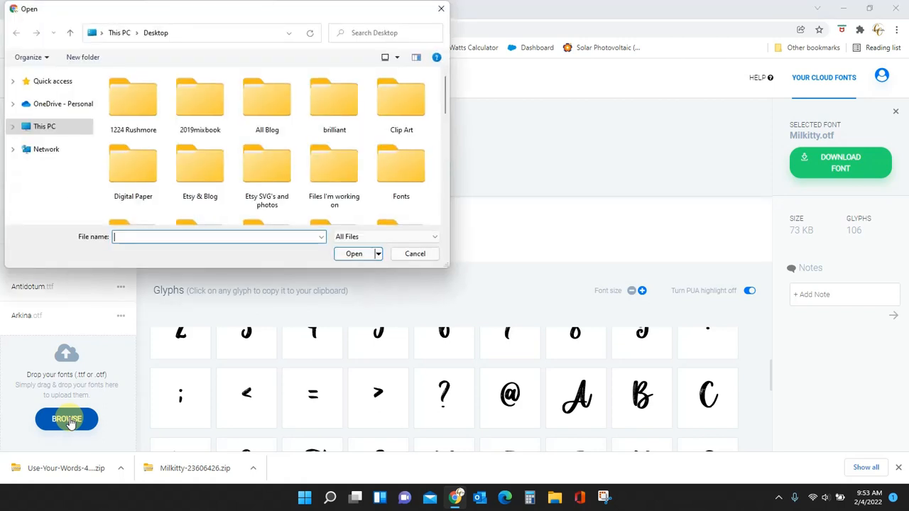
{"action": "scroll", "scroll_direction": "down", "scroll_amount": 3}
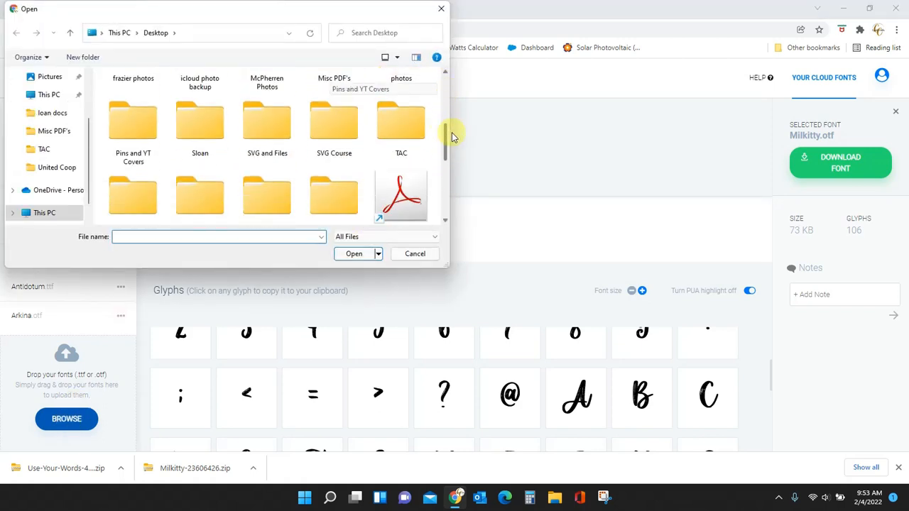
{"action": "scroll", "scroll_direction": "down", "scroll_amount": 3}
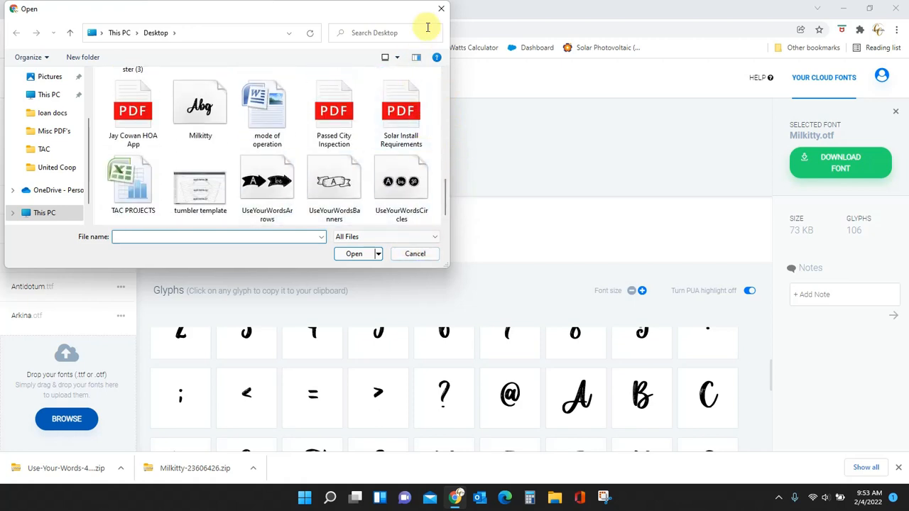
{"action": "left_click", "coordinate": [415, 254]}
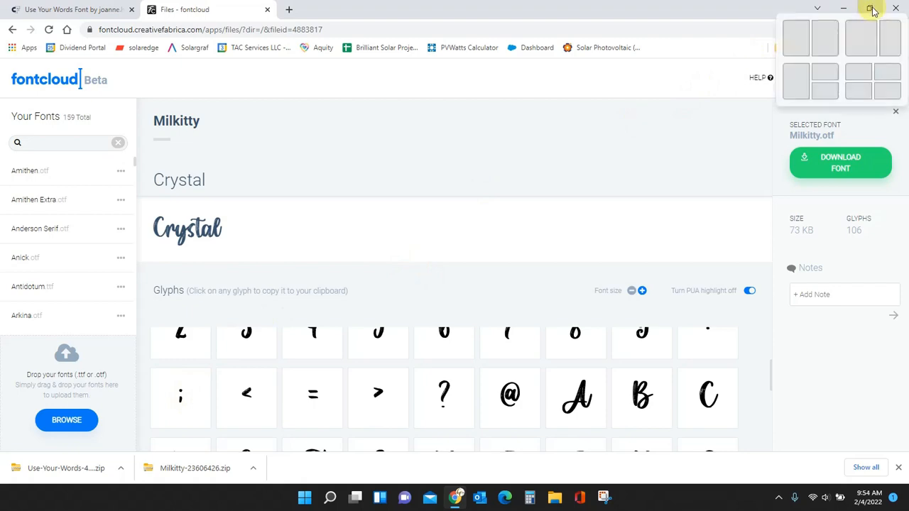
Step: Restore down Chrome so the desktop font files sit beside Fontcloud's drop area
{"action": "left_click", "coordinate": [872, 8]}
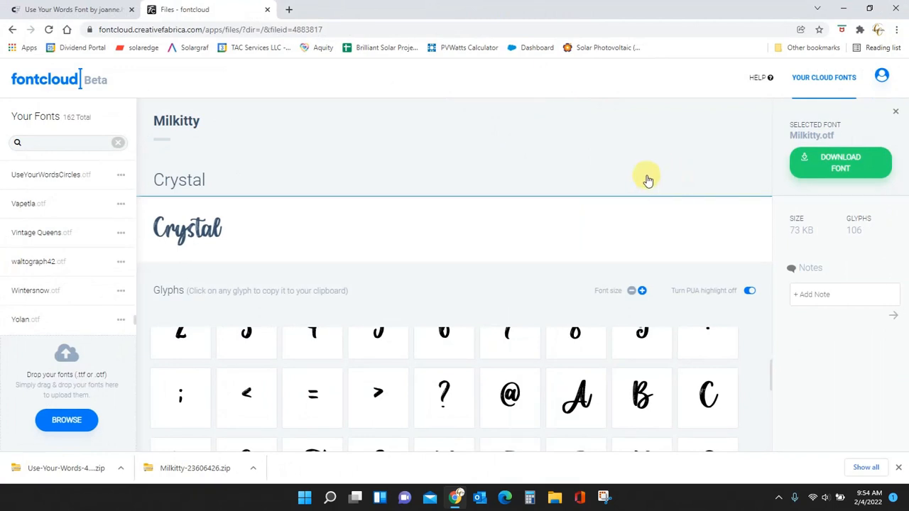
{"action": "scroll", "scroll_direction": "up", "scroll_amount": 3}
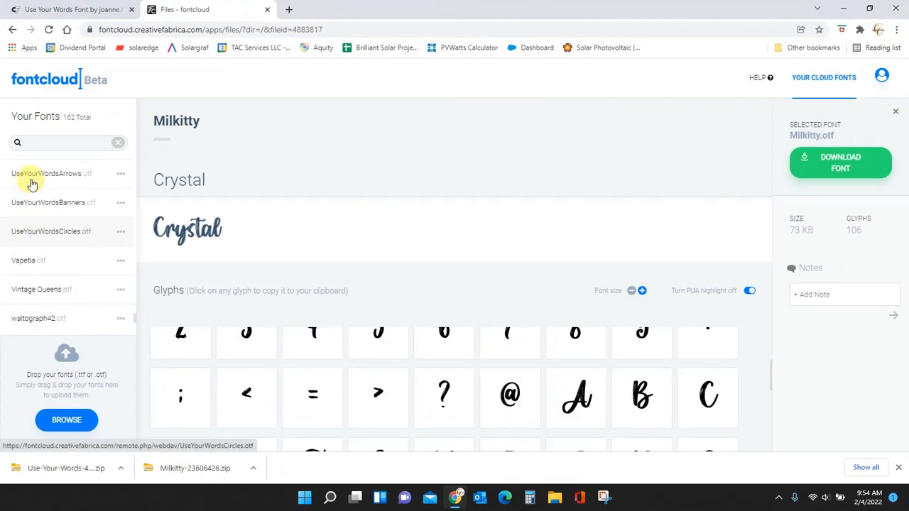